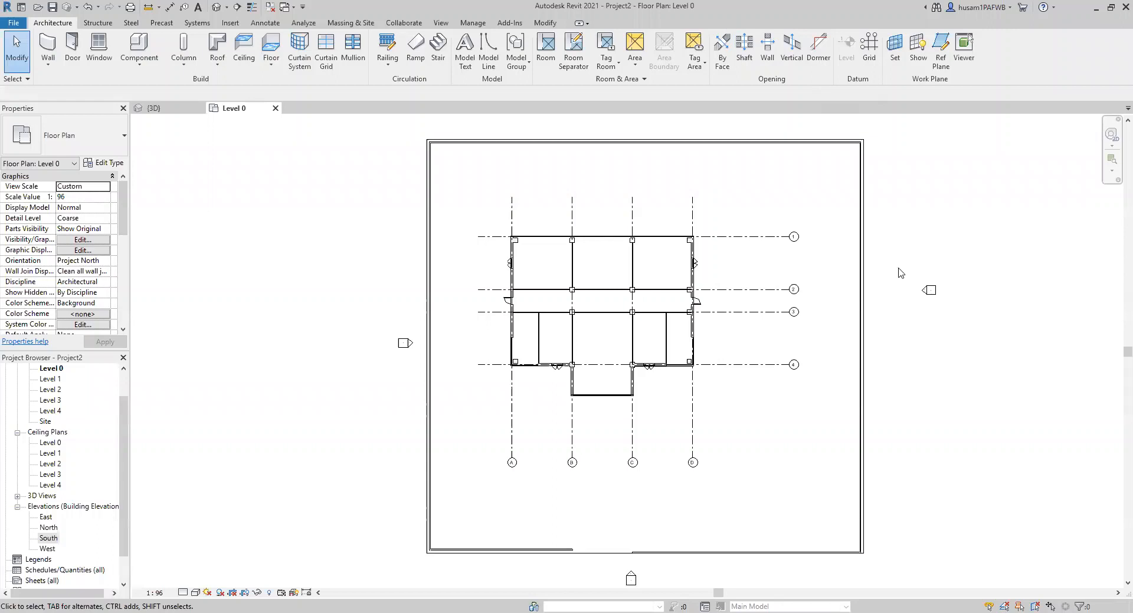
pyautogui.moveTo(924, 370)
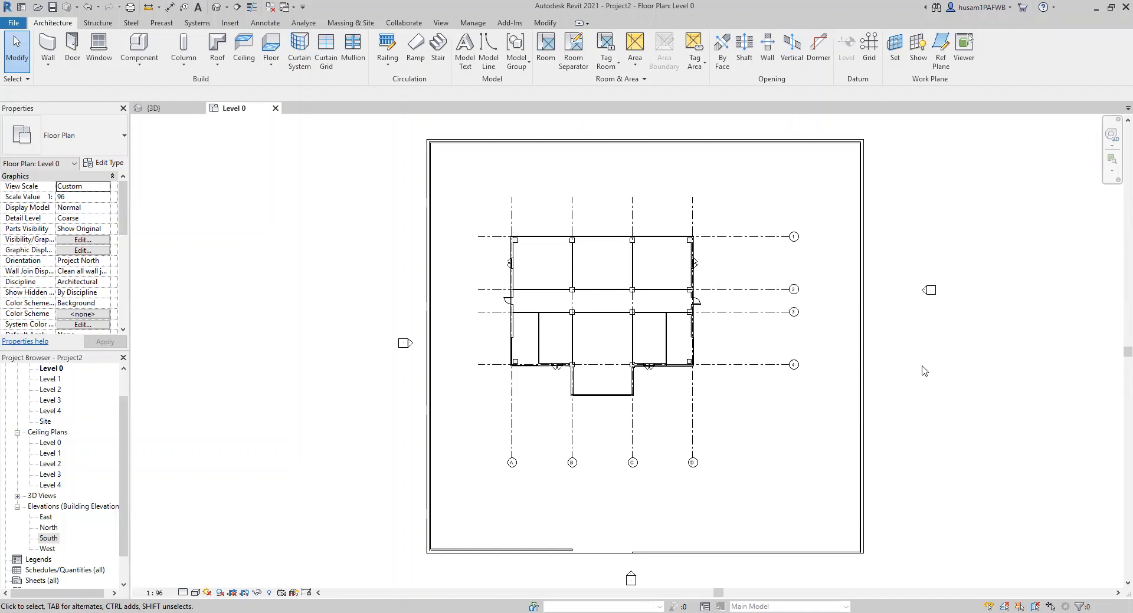
pyautogui.moveTo(659, 450)
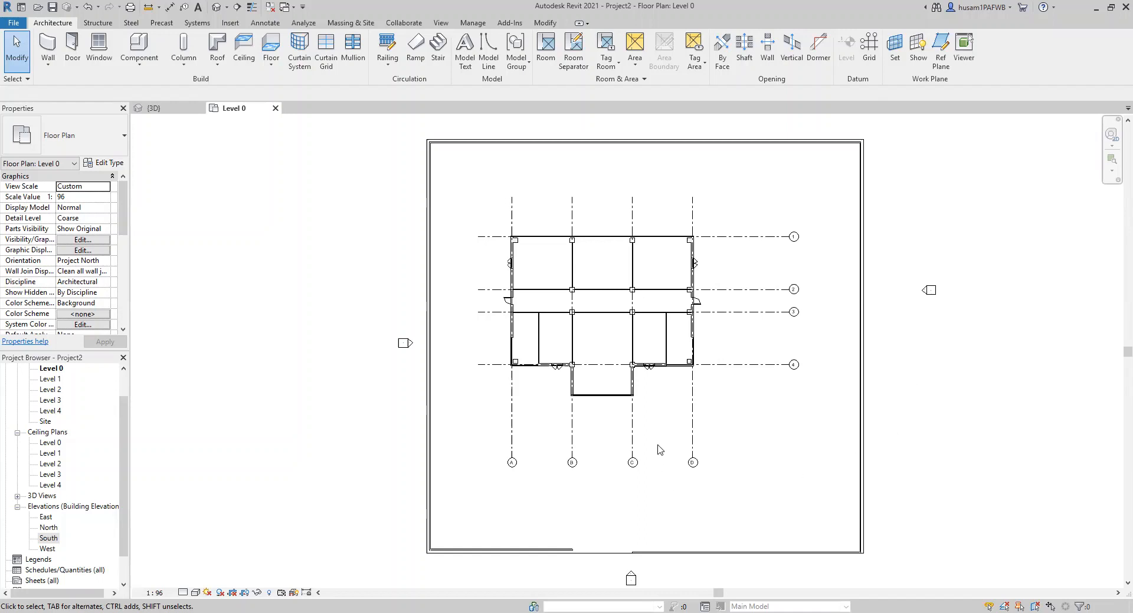
pyautogui.moveTo(630, 413)
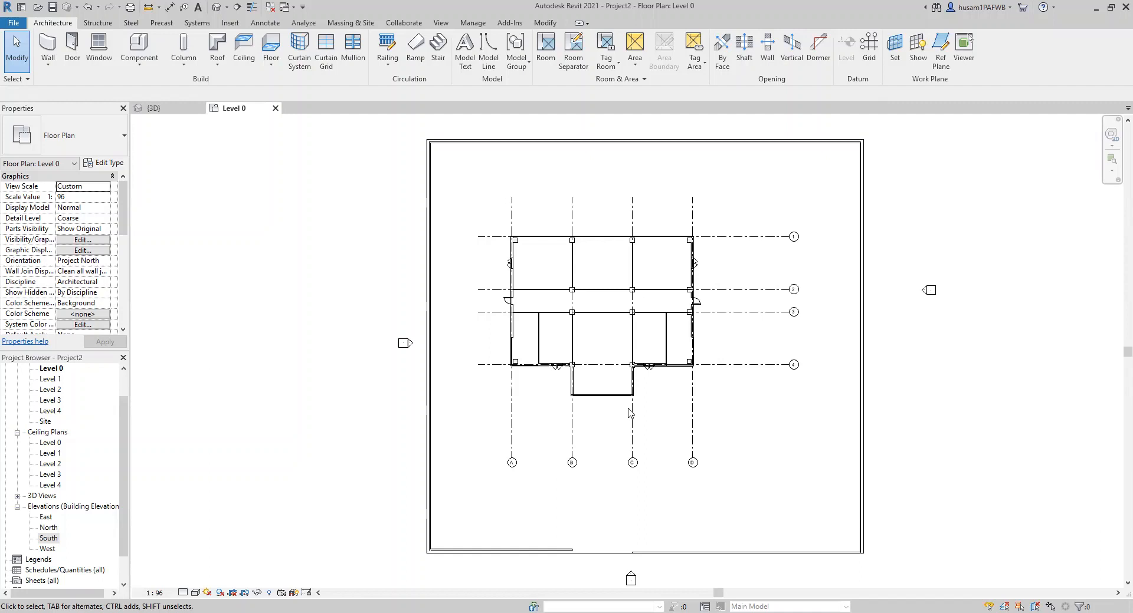
pyautogui.moveTo(251, 118)
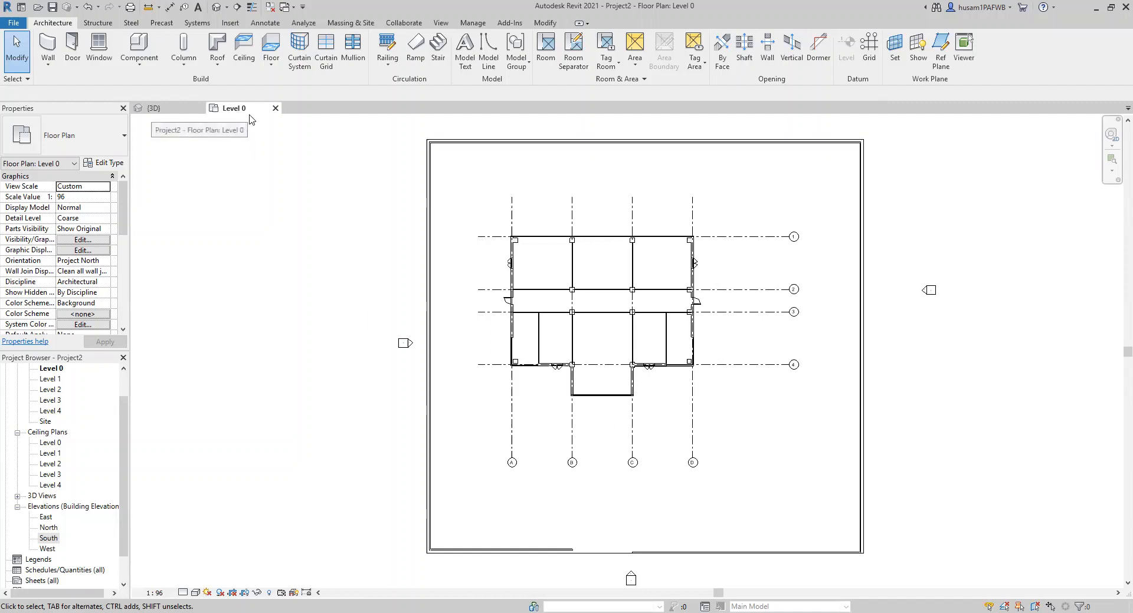
pyautogui.moveTo(643, 319)
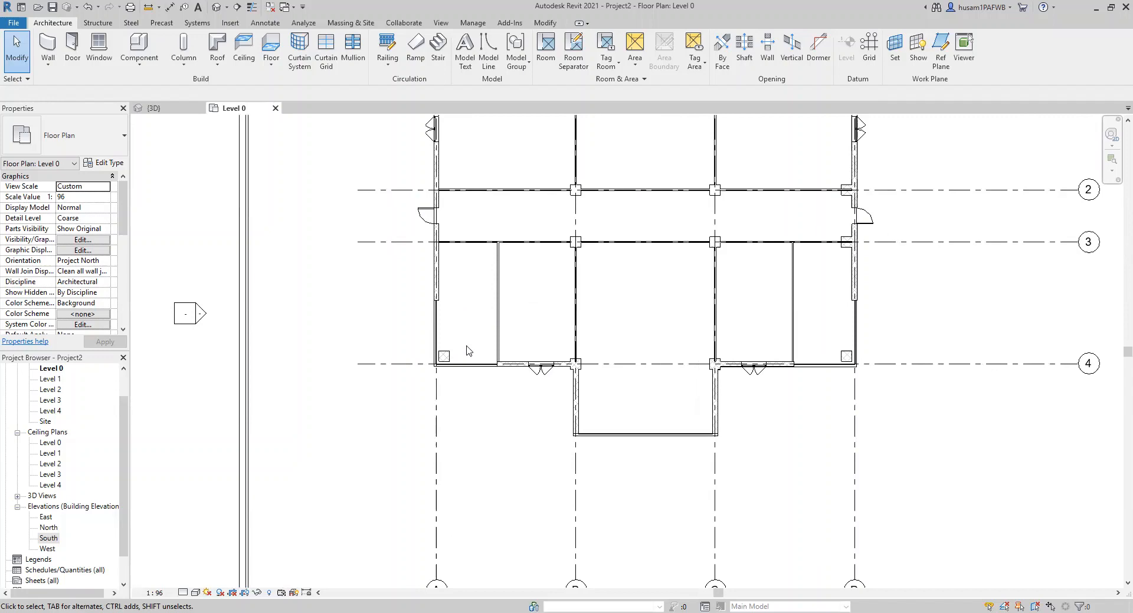
pyautogui.moveTo(842, 330)
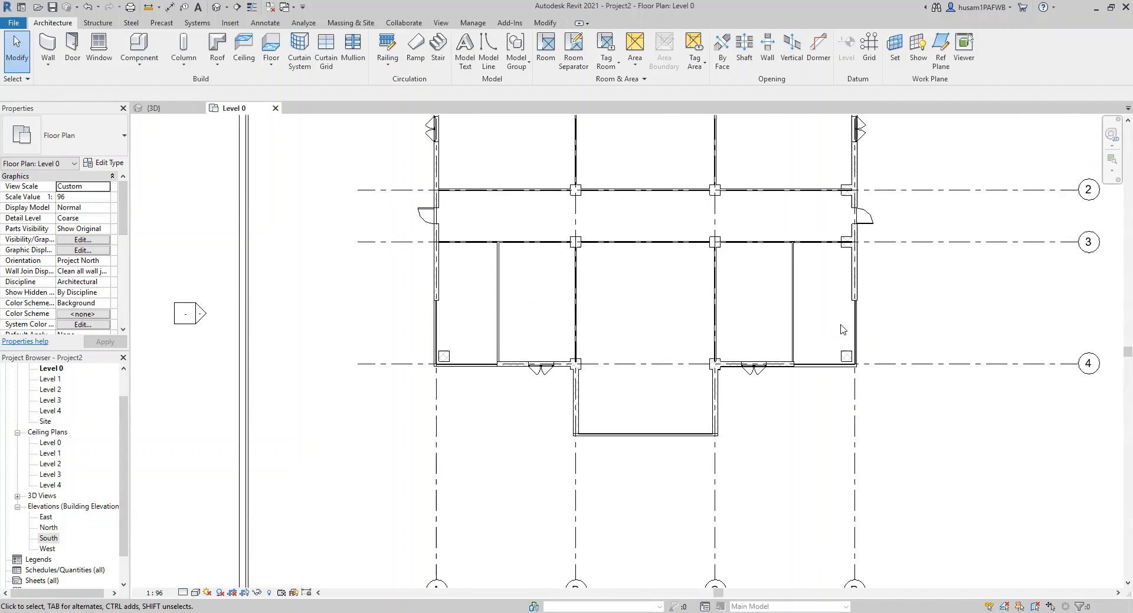
pyautogui.moveTo(669, 417)
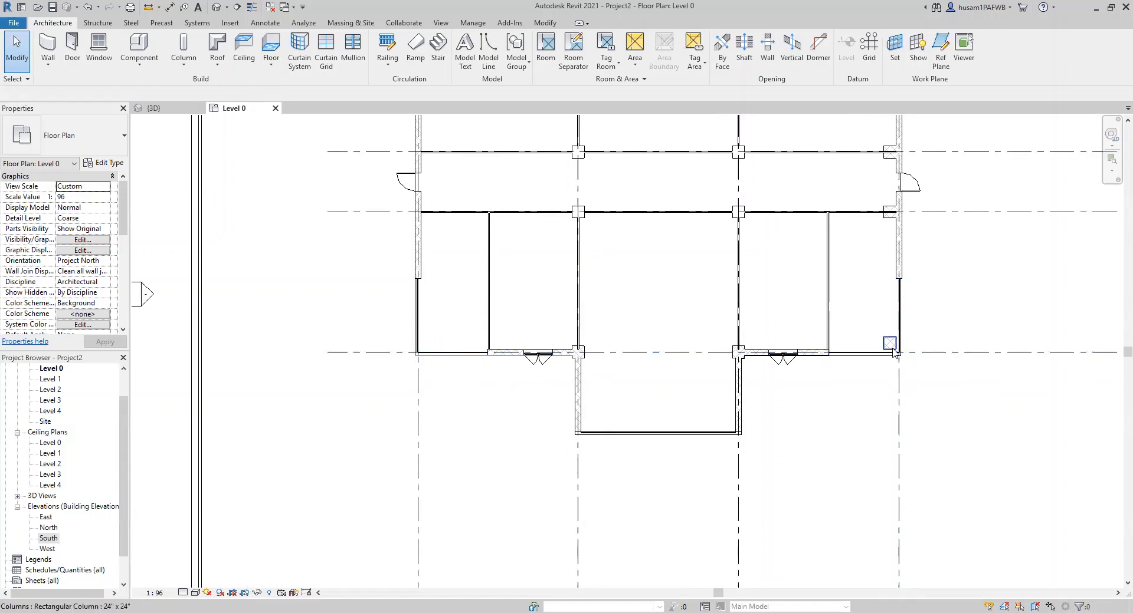
# - Inspect the glazed corner curtain wall panels in 3D, then return to the Level 0 plan
pyautogui.click(447, 352)
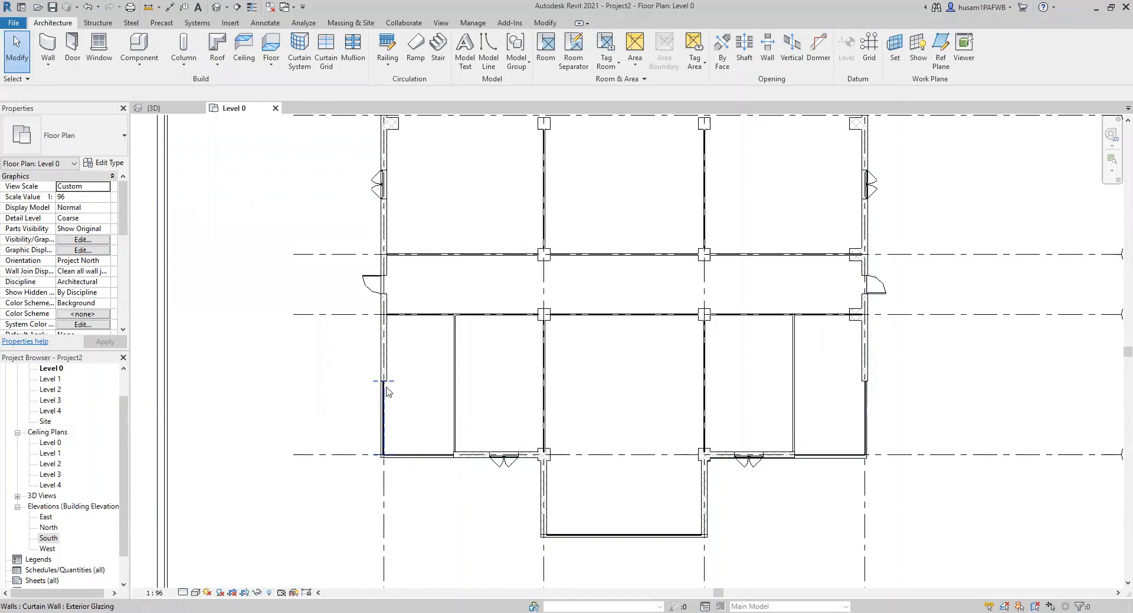
pyautogui.moveTo(387, 437)
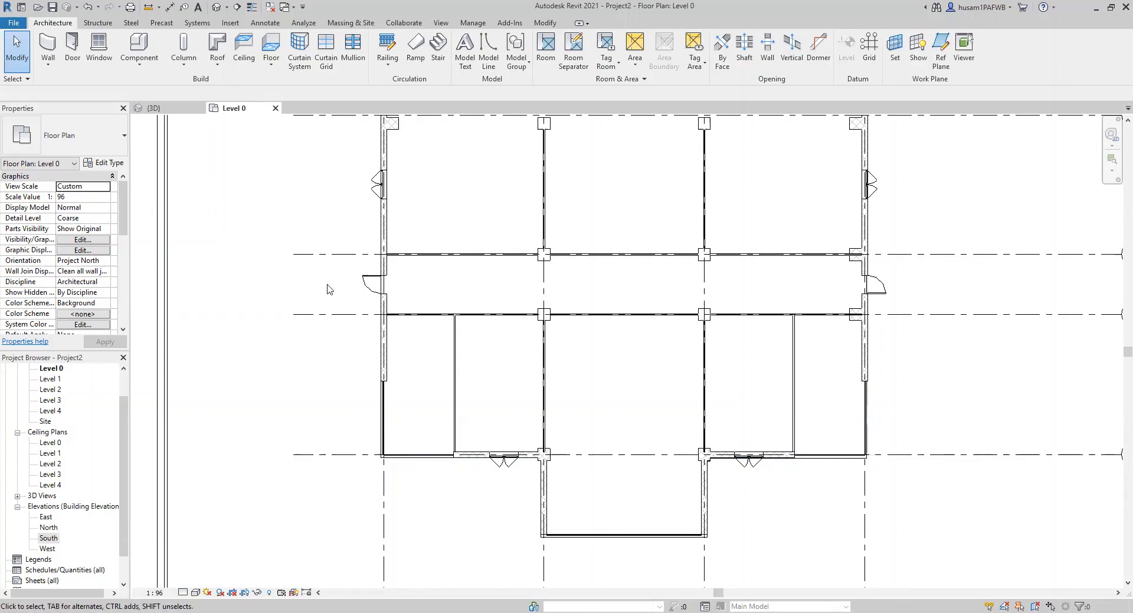
pyautogui.click(153, 108)
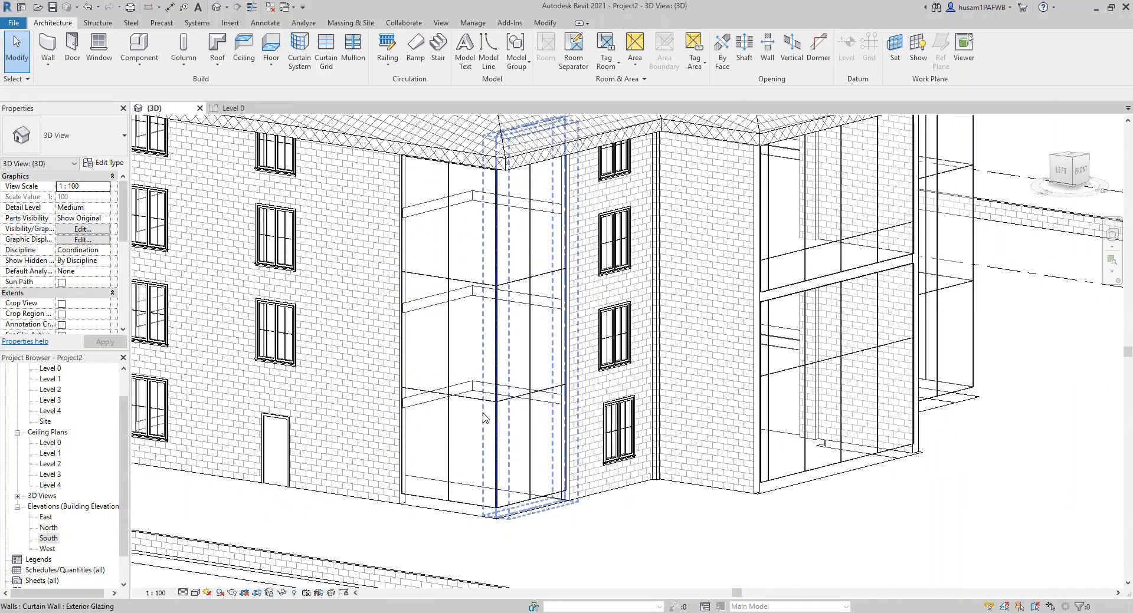
pyautogui.moveTo(534, 463)
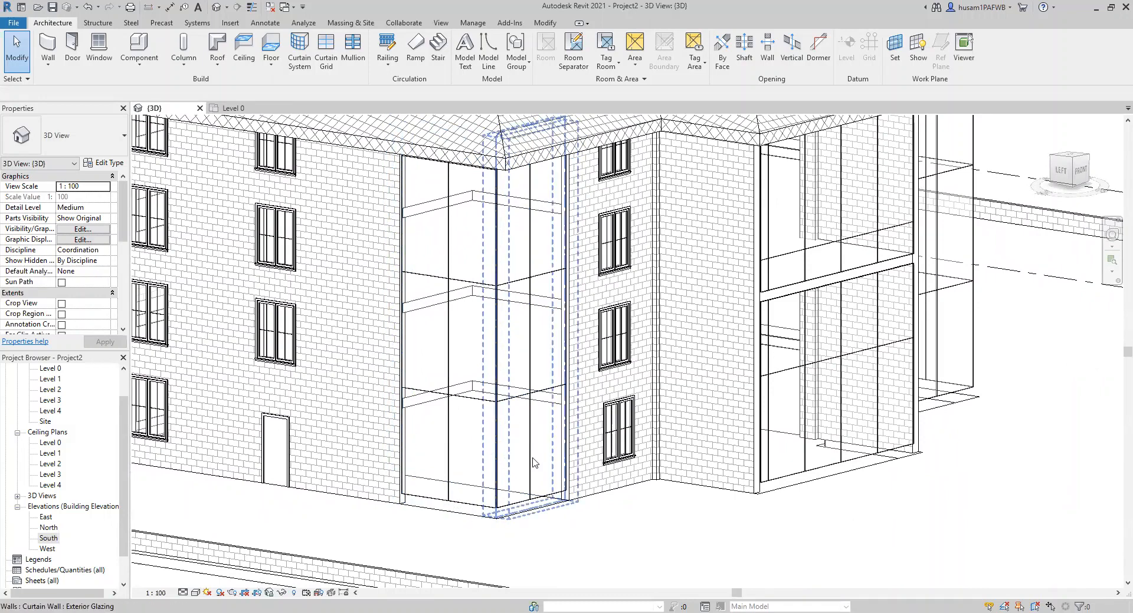
pyautogui.click(473, 434)
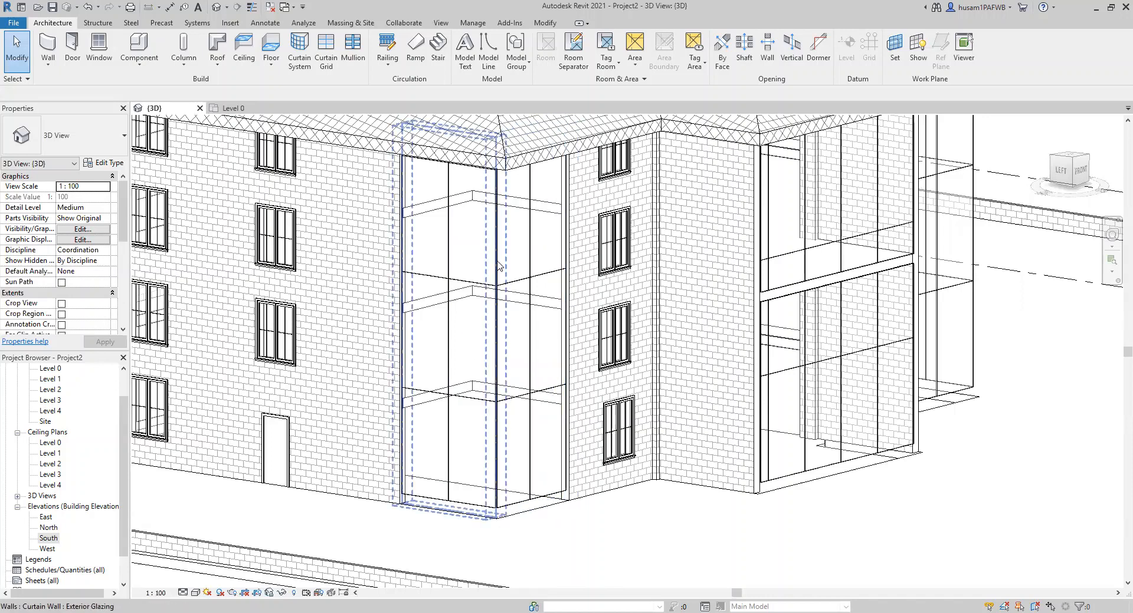
pyautogui.click(340, 112)
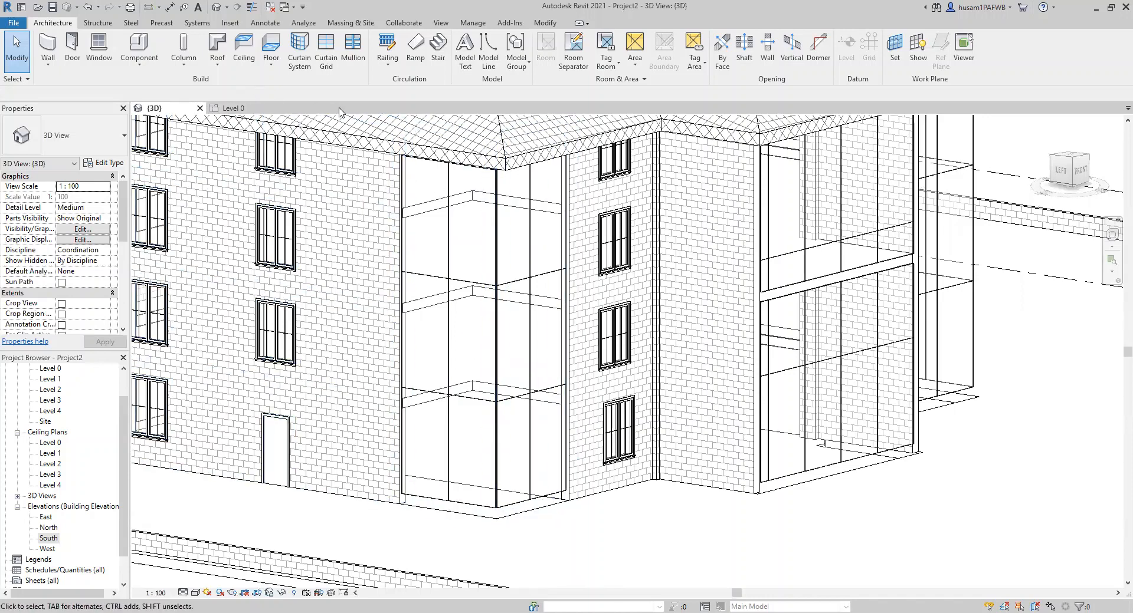
pyautogui.click(234, 108)
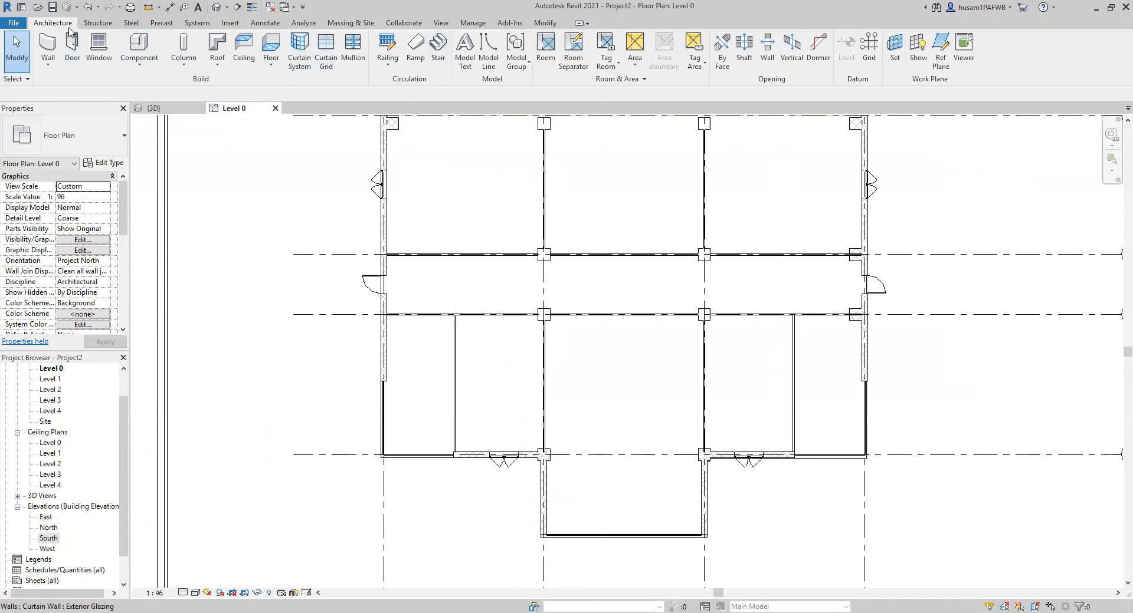
pyautogui.moveTo(437, 47)
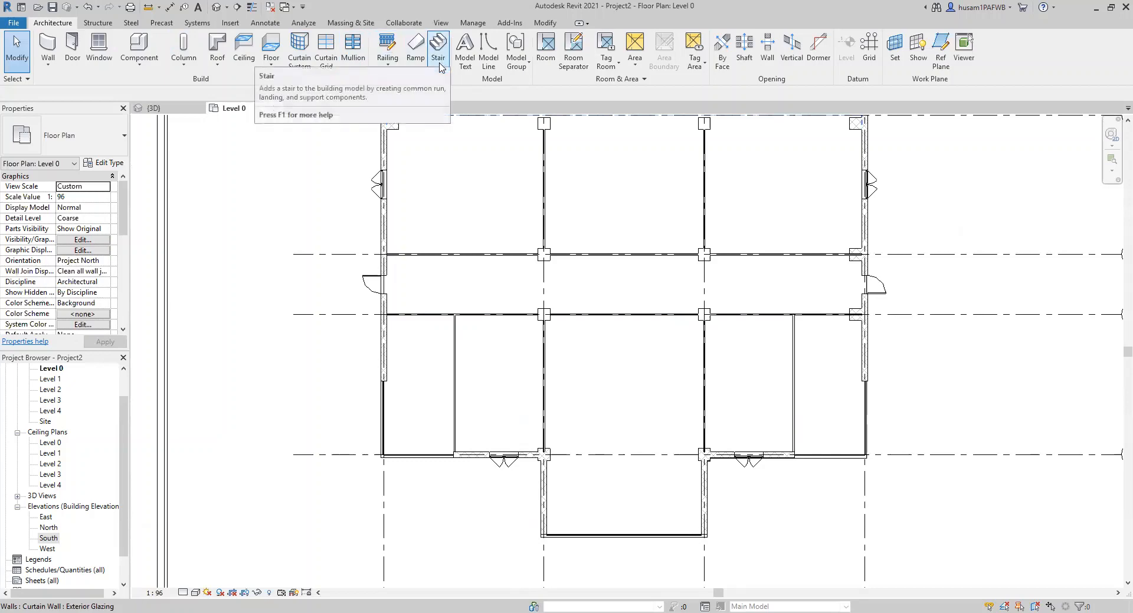
# - Start a stair run on Level 0, offset 3658 from the interior partition wall
pyautogui.click(438, 48)
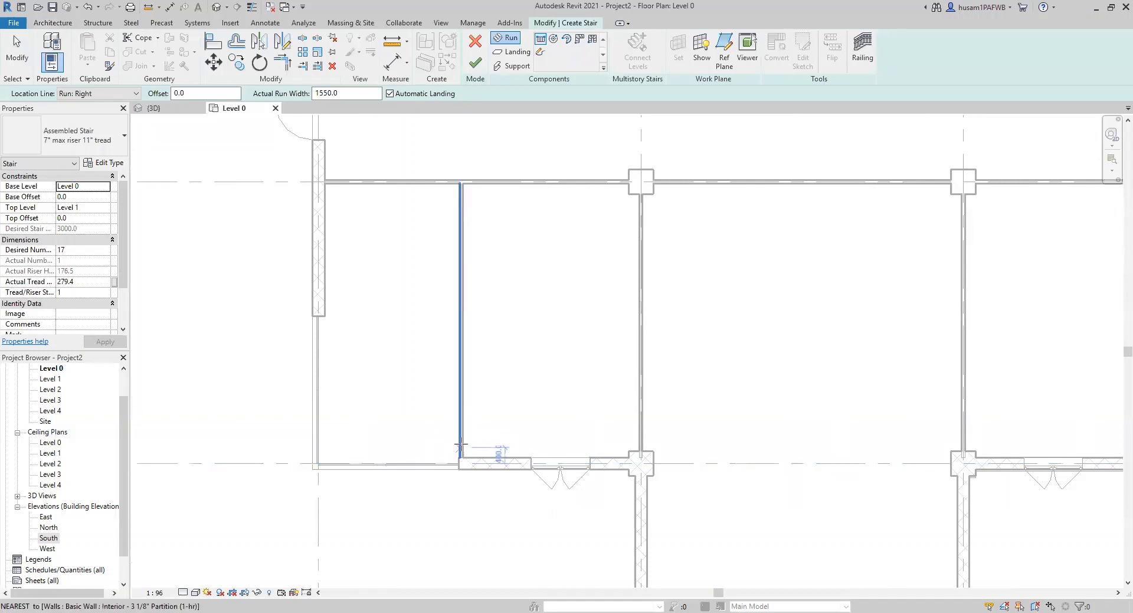
pyautogui.moveTo(460, 423)
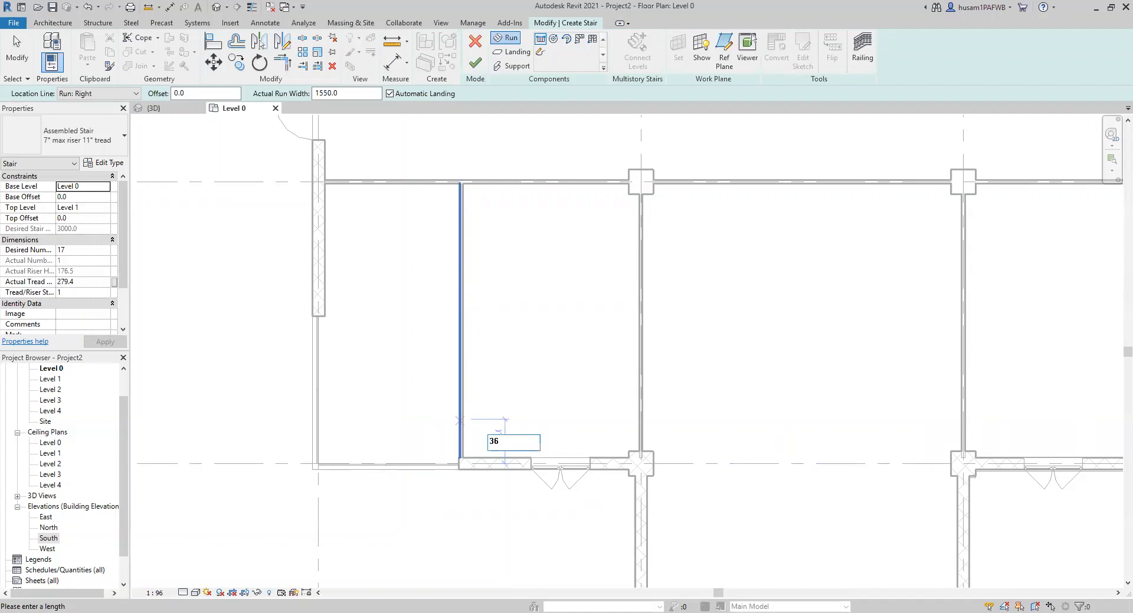
pyautogui.write('3658')
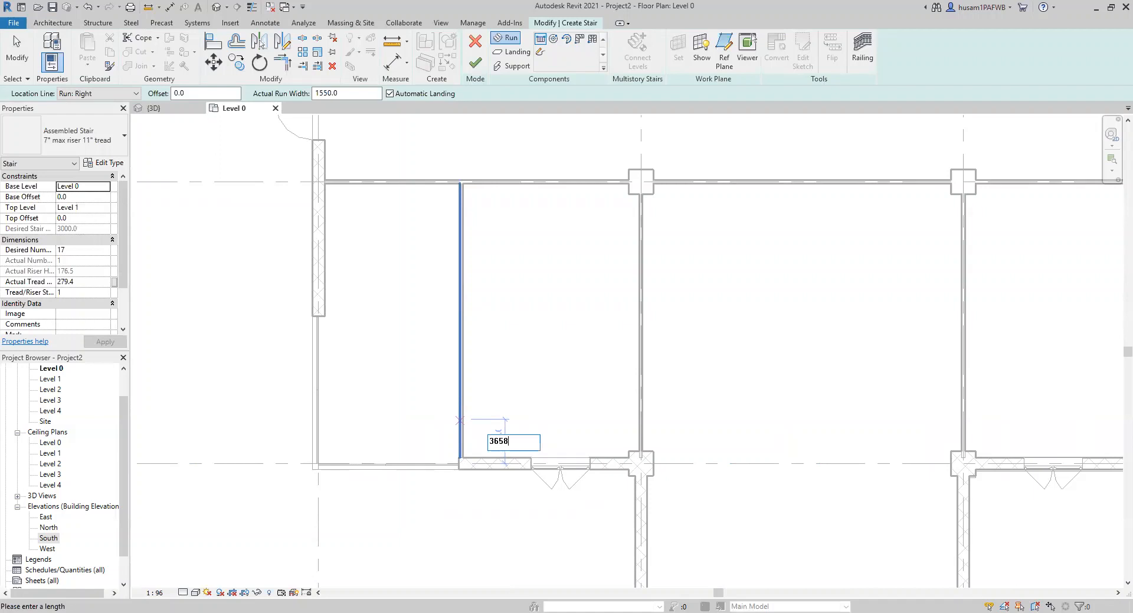
pyautogui.click(513, 367)
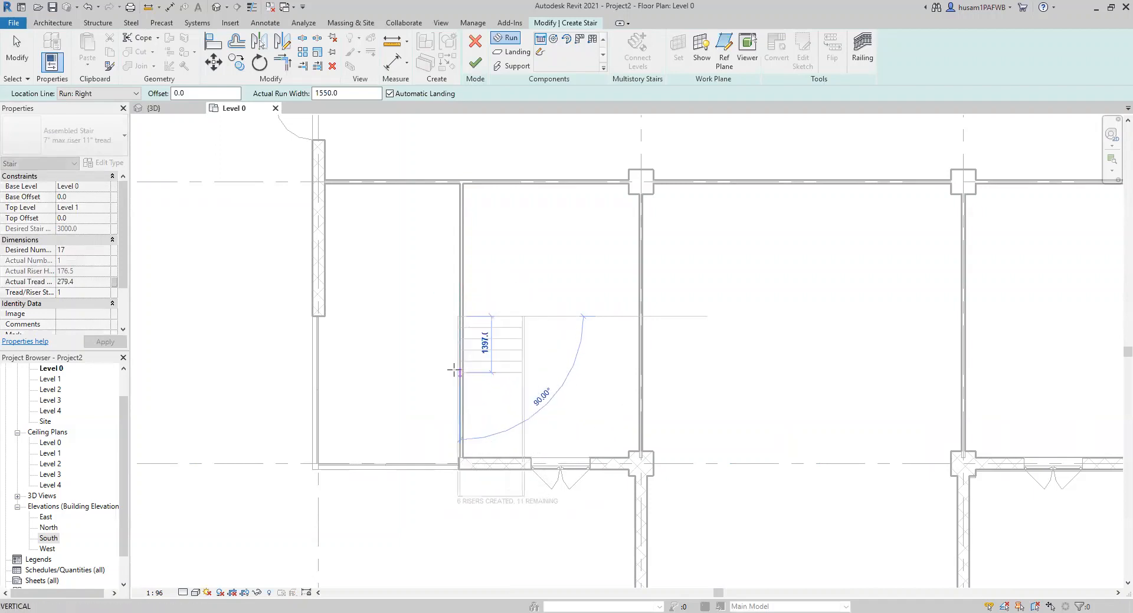
pyautogui.moveTo(465, 322)
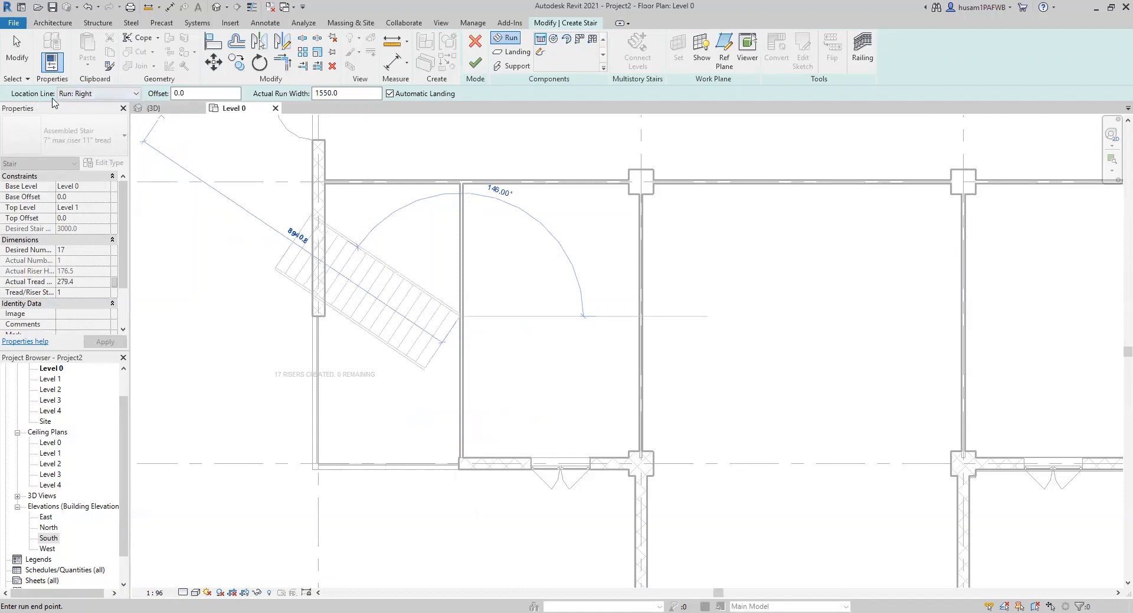
# - Set the run's location line to Exterior Support: Left
pyautogui.click(132, 94)
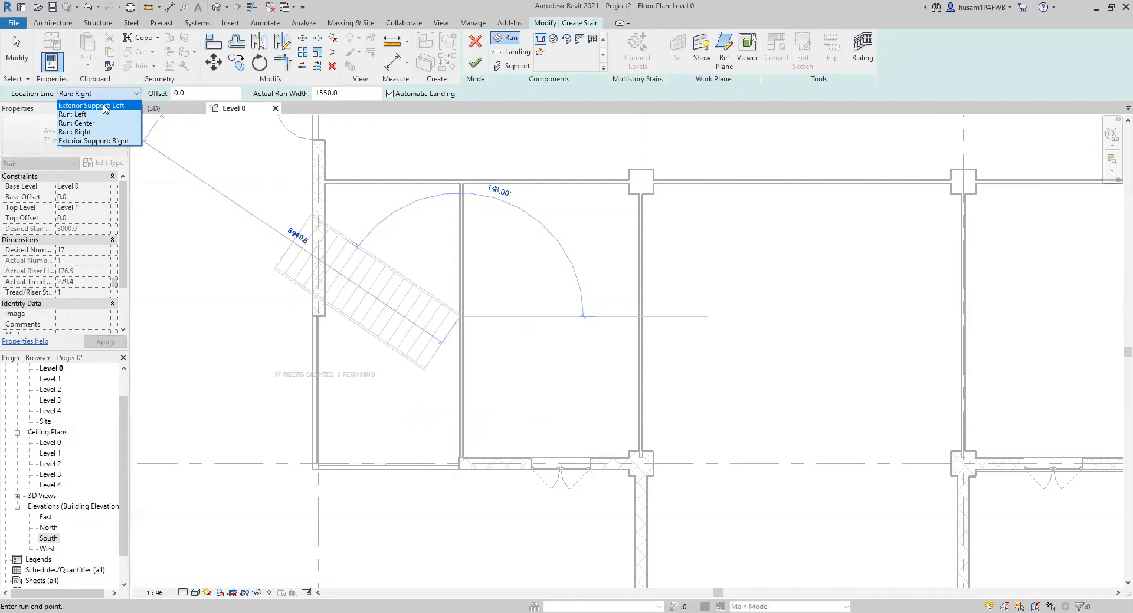
pyautogui.click(99, 105)
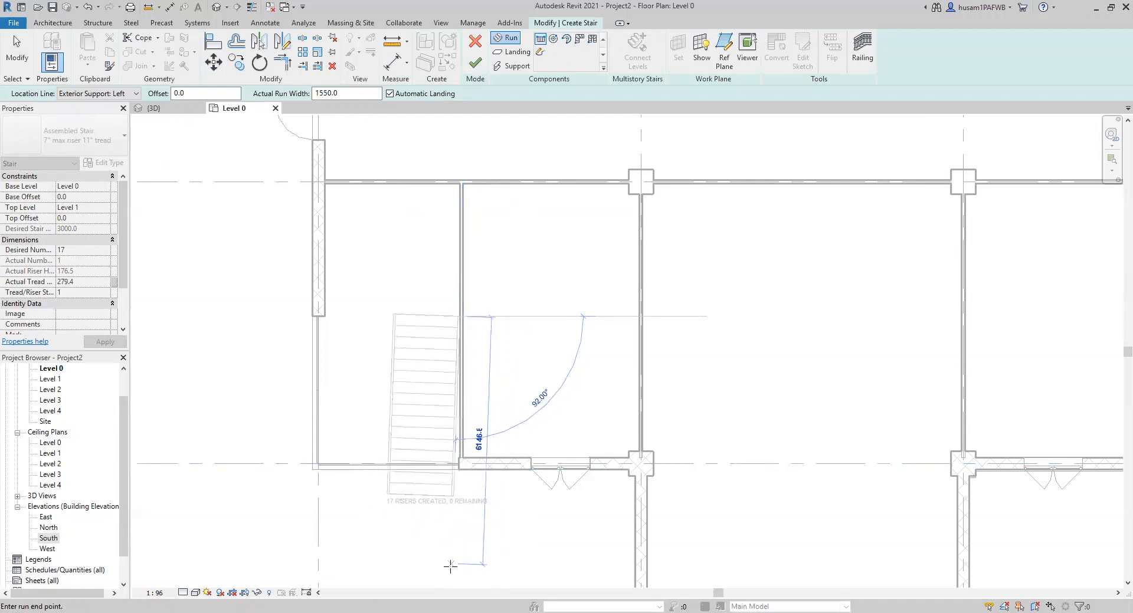
pyautogui.moveTo(457, 564)
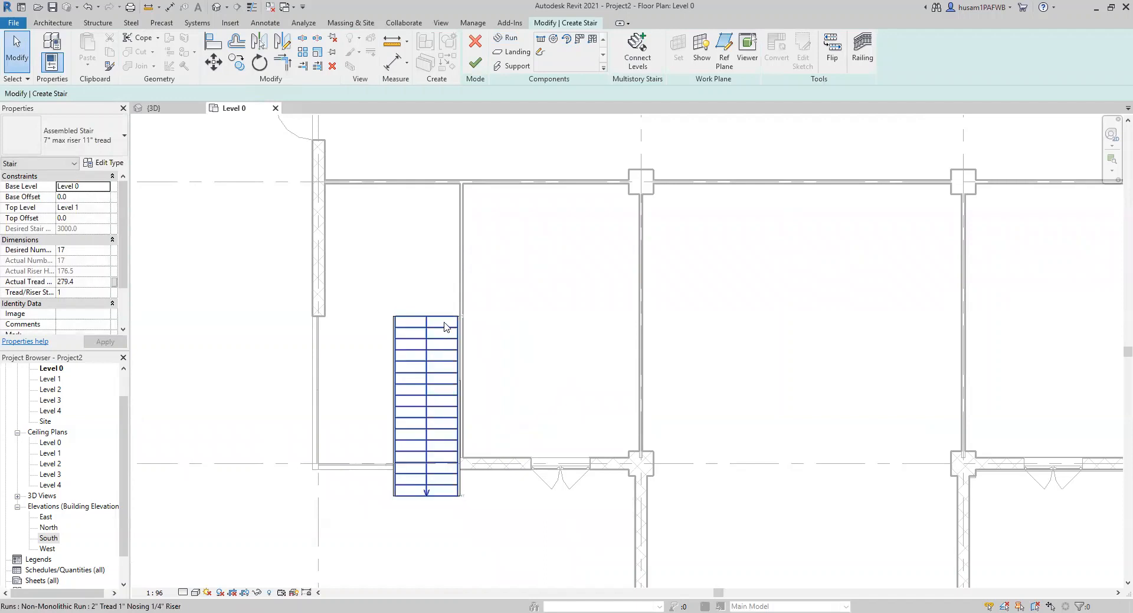
pyautogui.moveTo(444, 326)
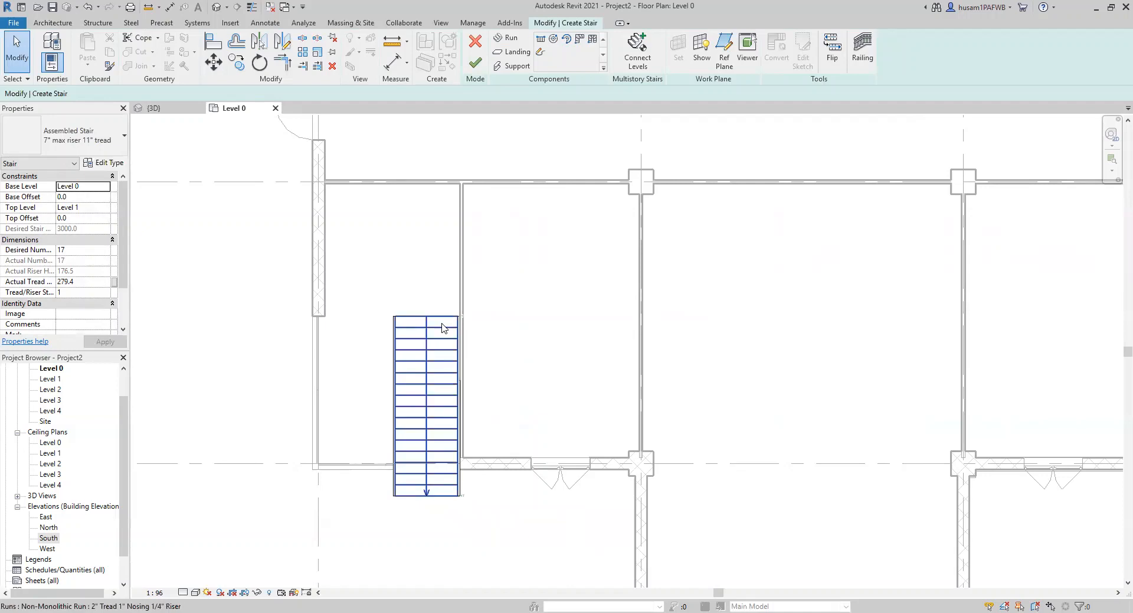
# - Drag the first run's end grip upward to shorten it to 8 risers
pyautogui.click(453, 266)
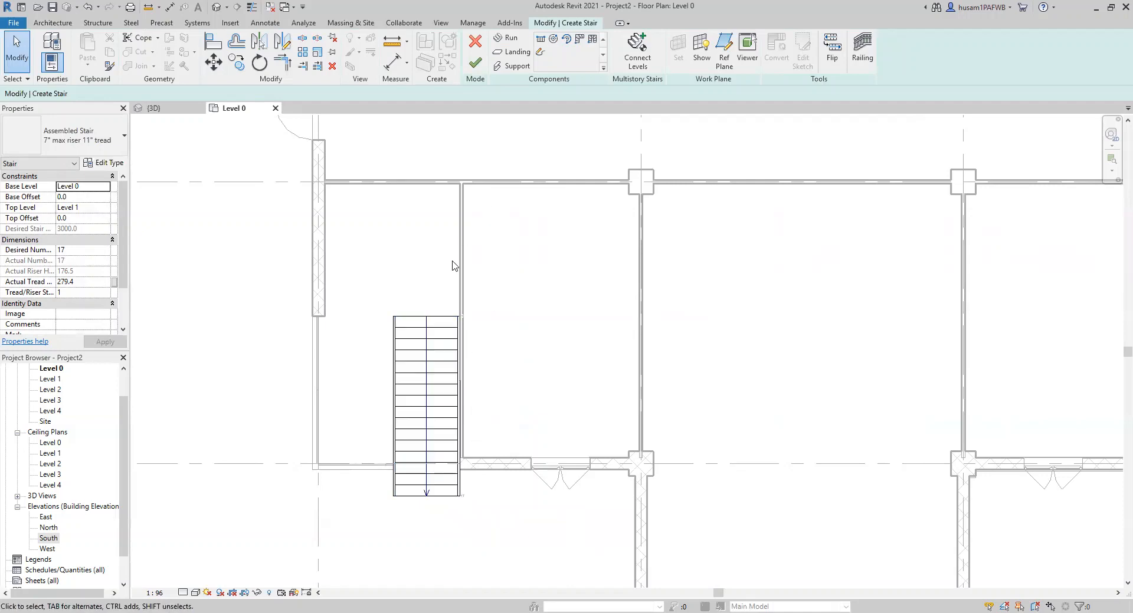
pyautogui.click(426, 405)
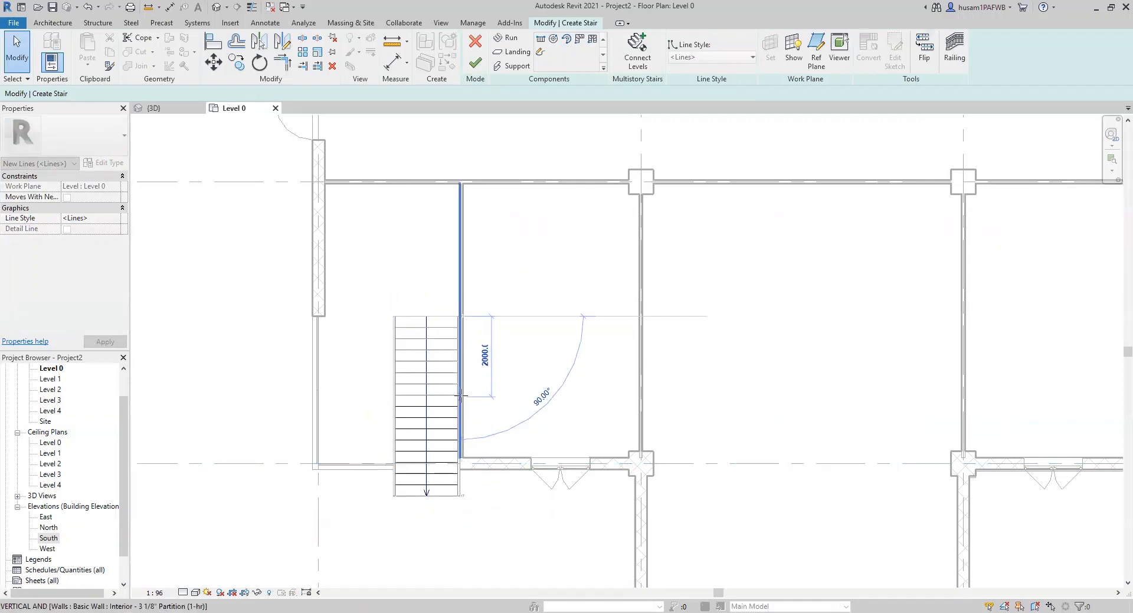
pyautogui.moveTo(460, 398)
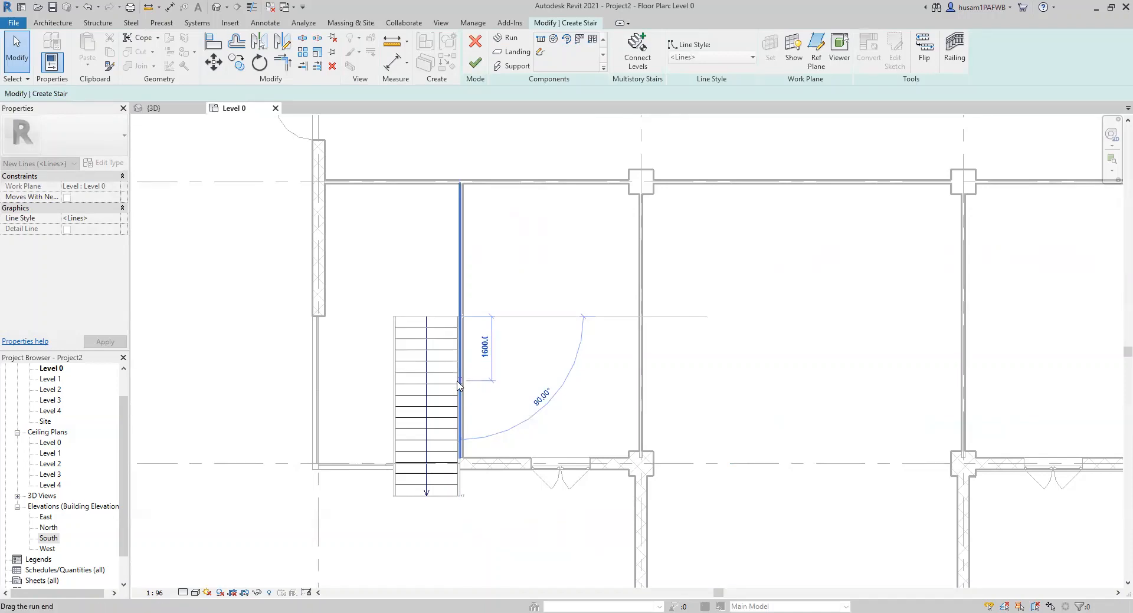
pyautogui.click(426, 347)
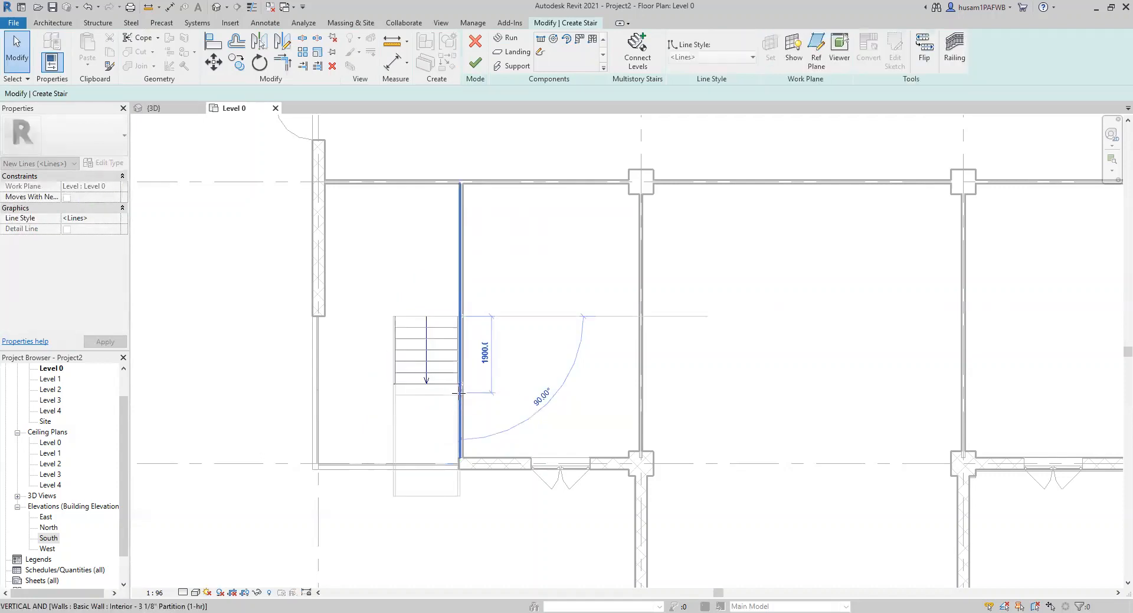
pyautogui.click(424, 354)
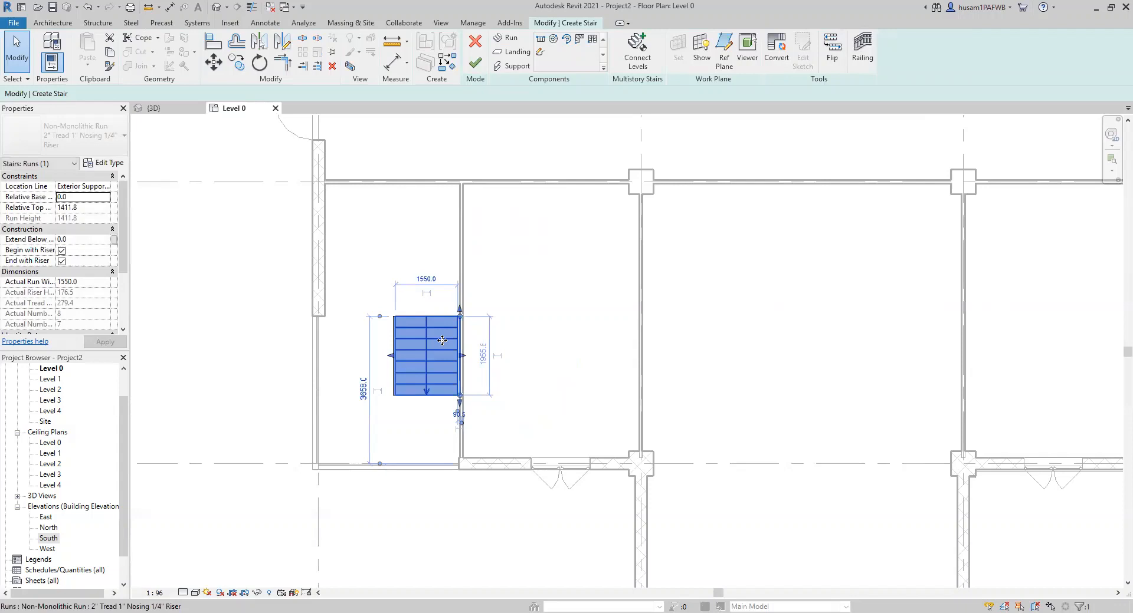
pyautogui.moveTo(447, 374)
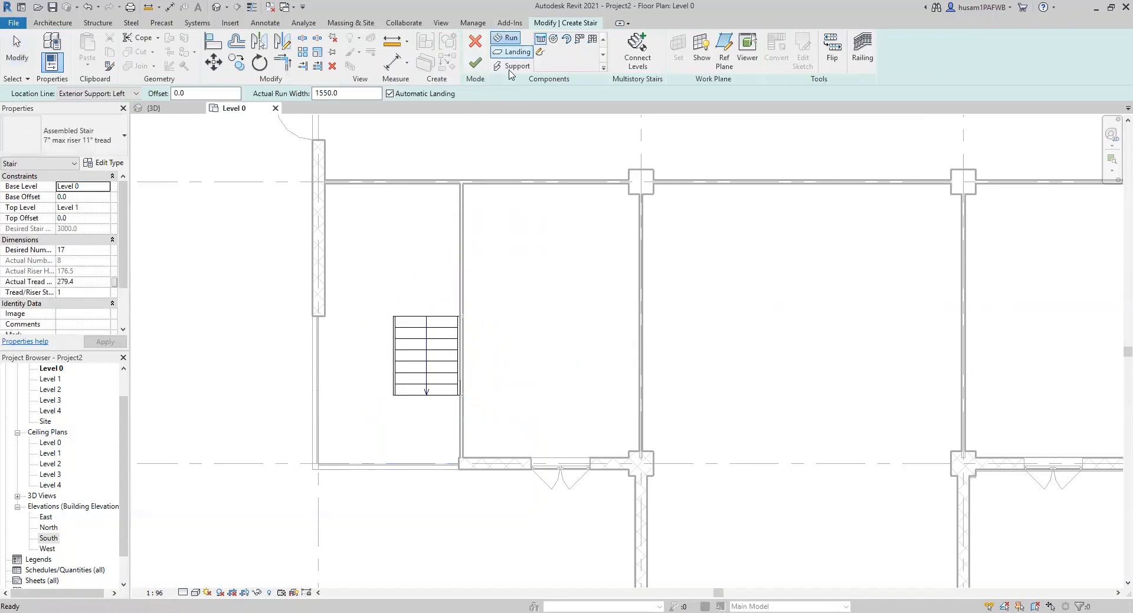
pyautogui.moveTo(395, 395)
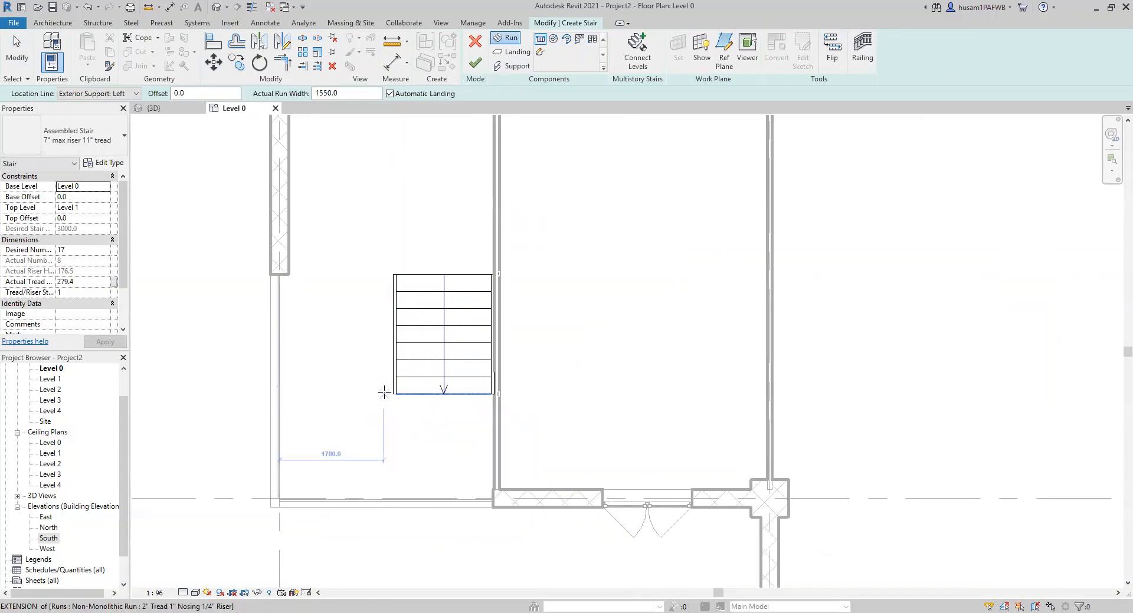
pyautogui.moveTo(384, 392)
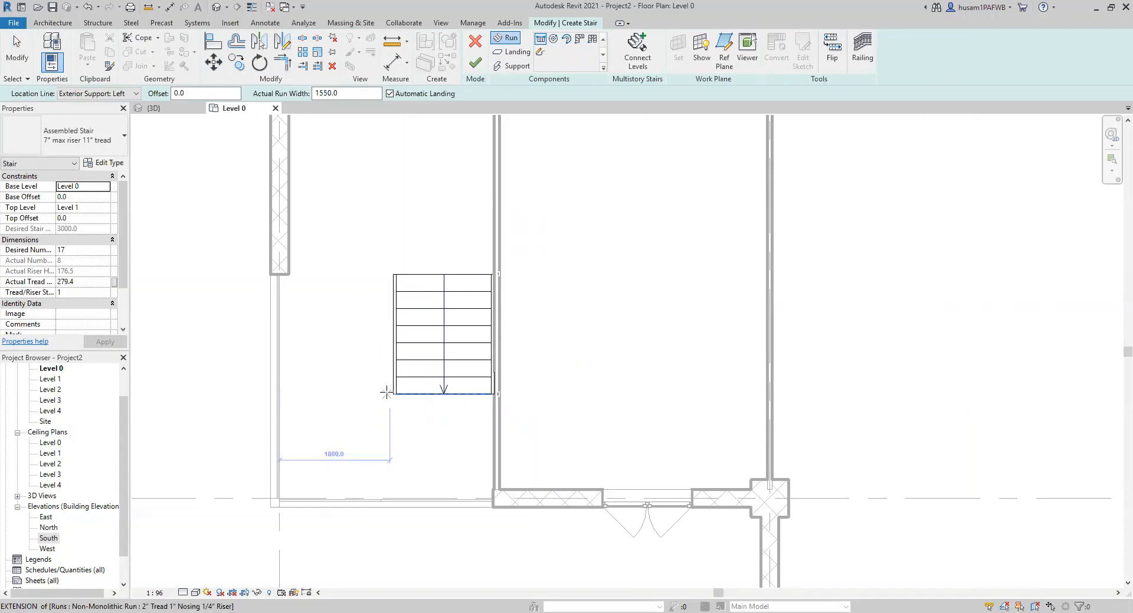
pyautogui.moveTo(387, 392)
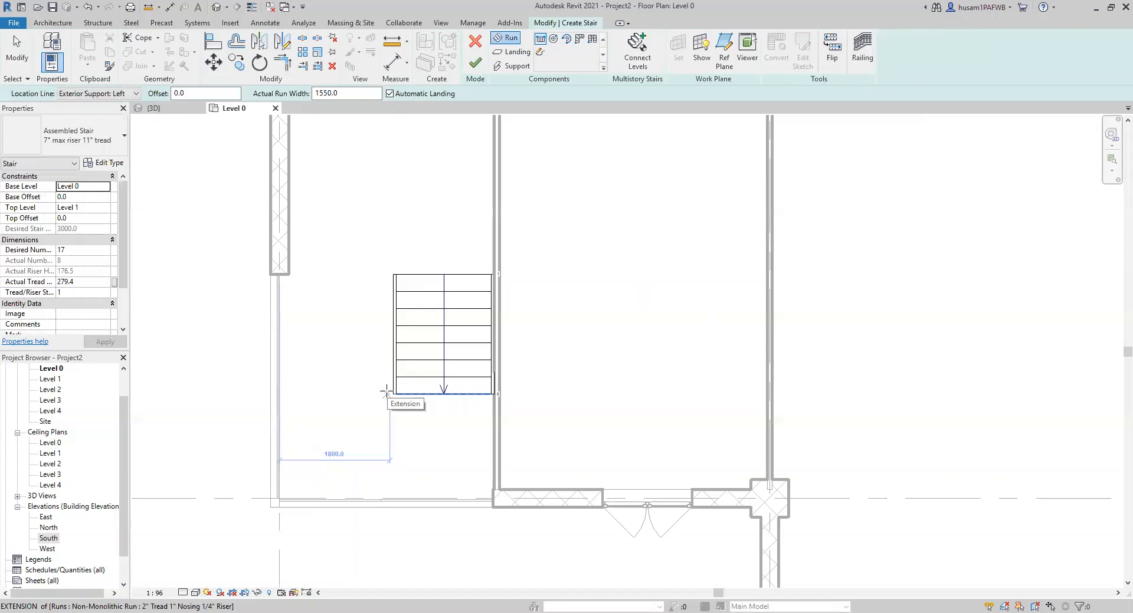
pyautogui.moveTo(392, 392)
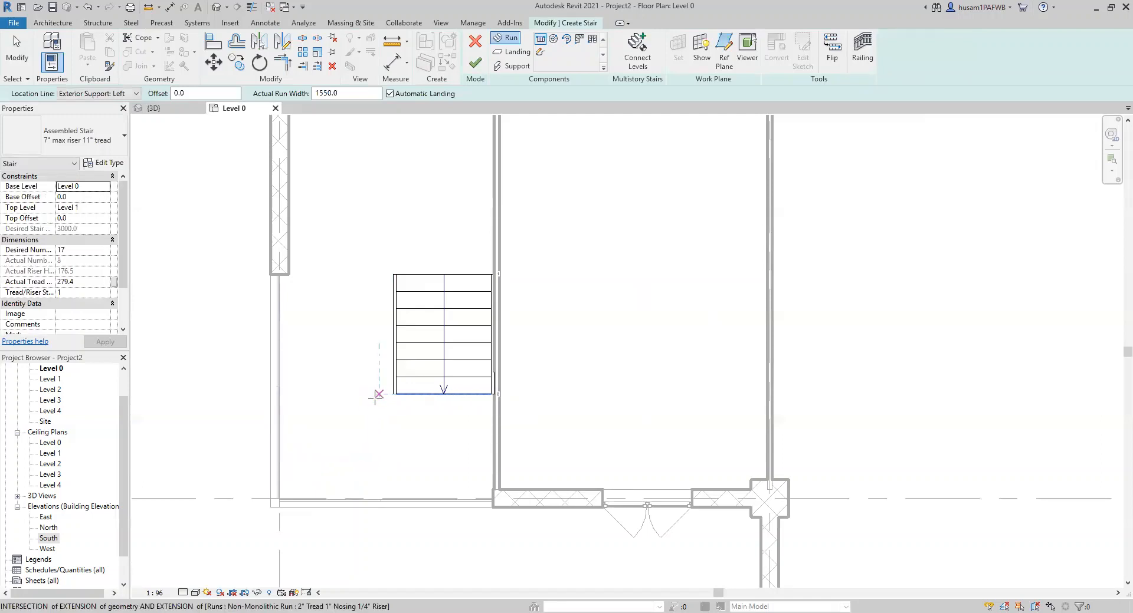
pyautogui.moveTo(371, 395)
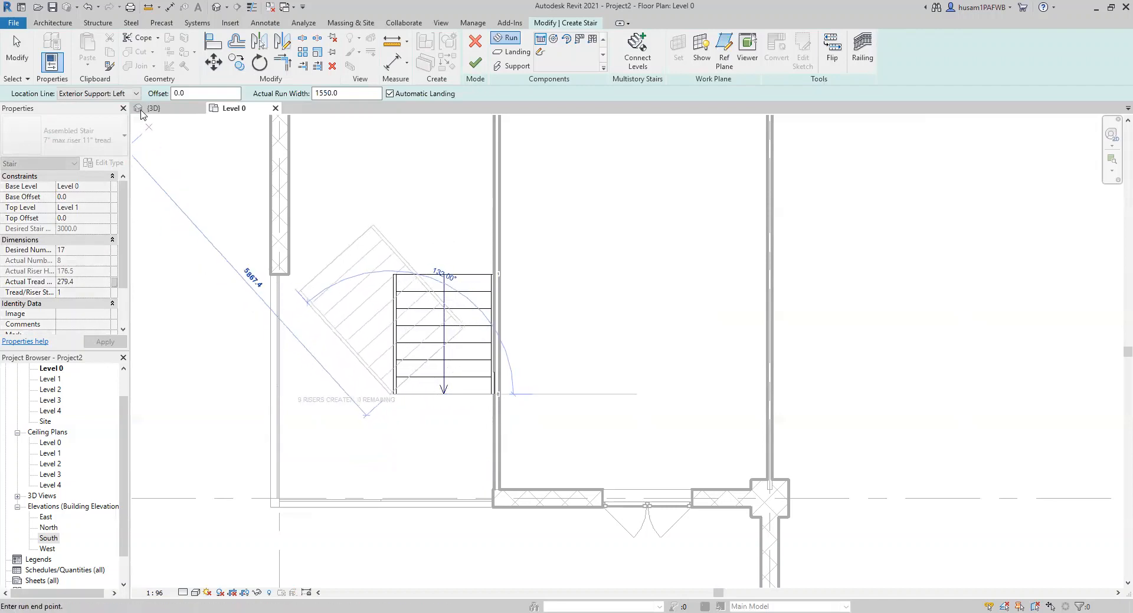
# - Set the new run's location line to Run: Right
pyautogui.click(135, 93)
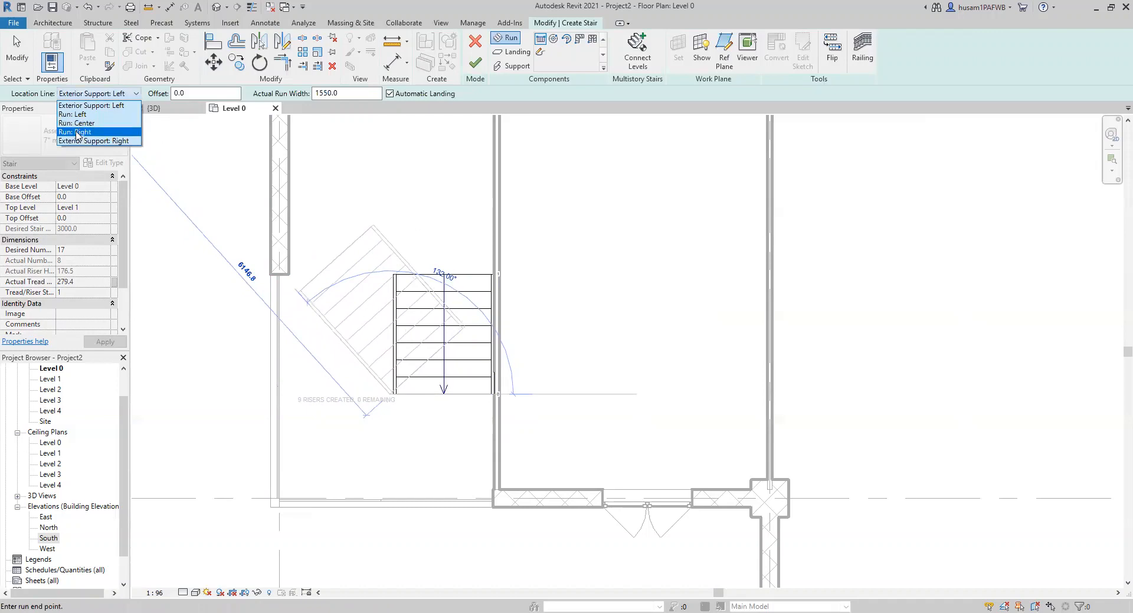
pyautogui.click(75, 132)
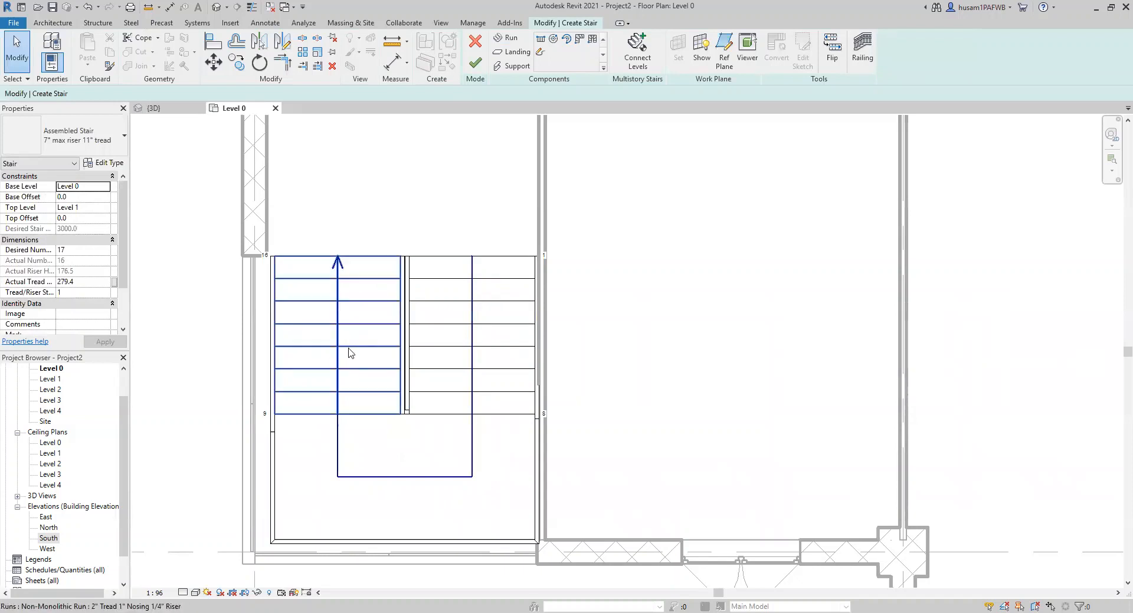
pyautogui.moveTo(349, 354)
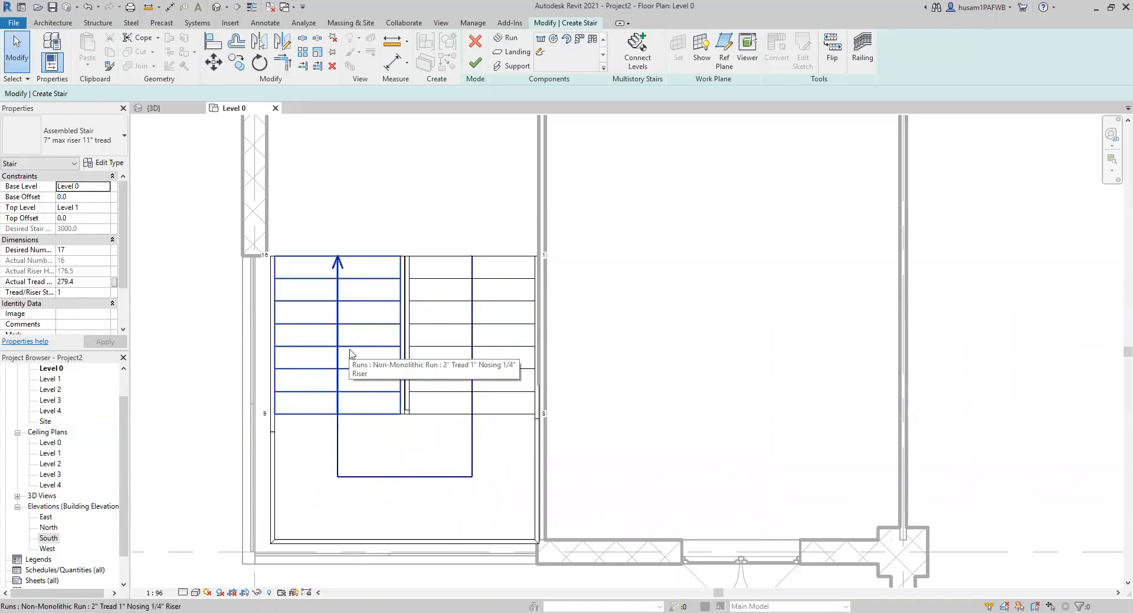
pyautogui.moveTo(422, 482)
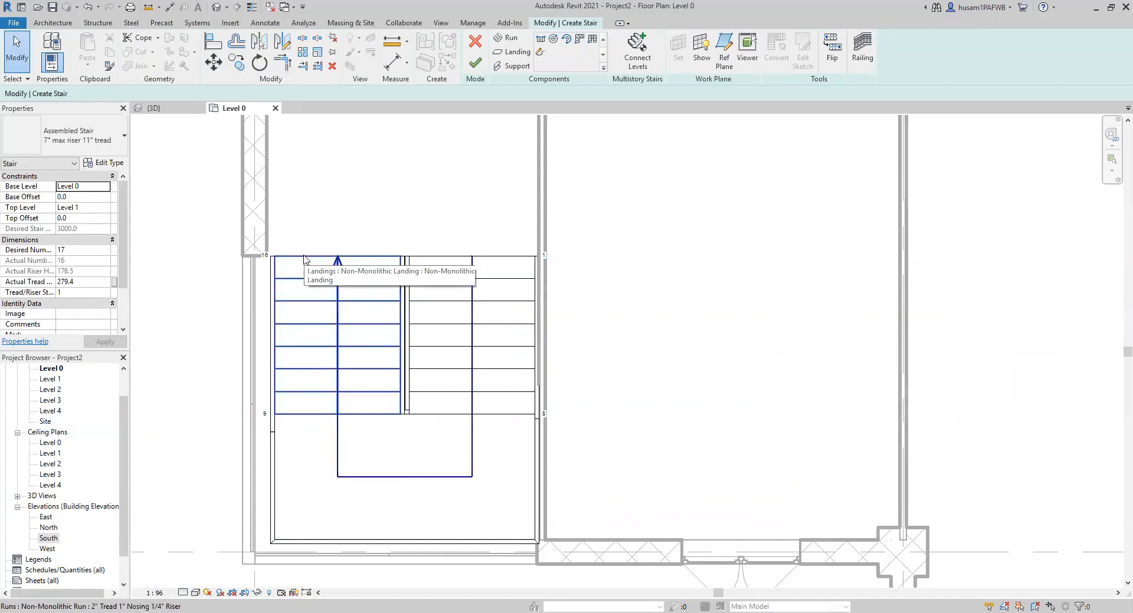
# - Move the left stair run so its edge snaps flush to the wall face
pyautogui.click(335, 340)
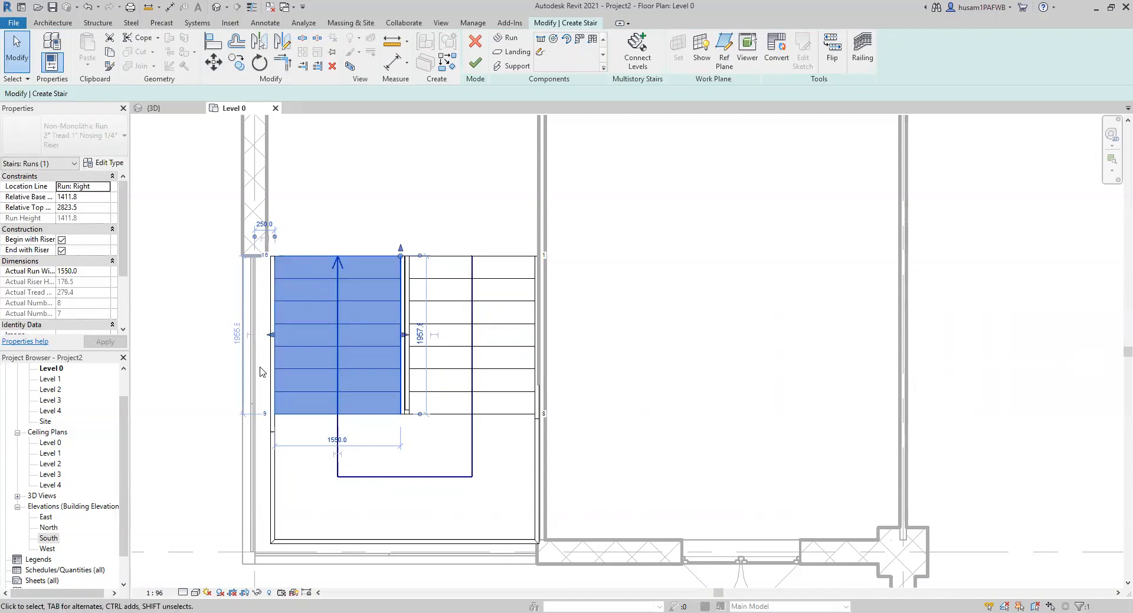
pyautogui.moveTo(247, 343)
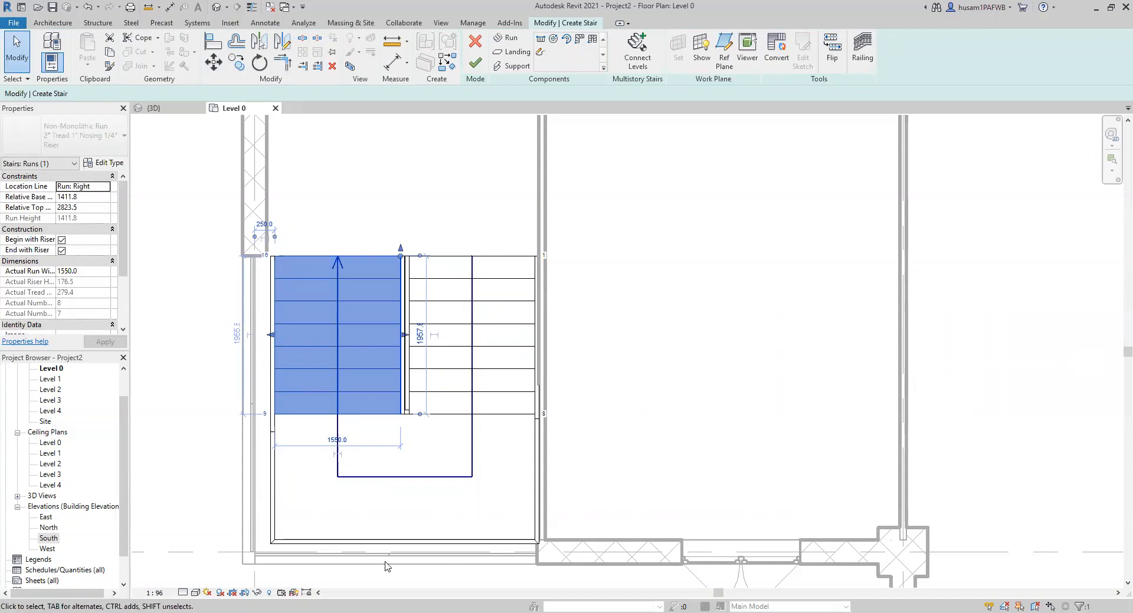
pyautogui.moveTo(368, 508)
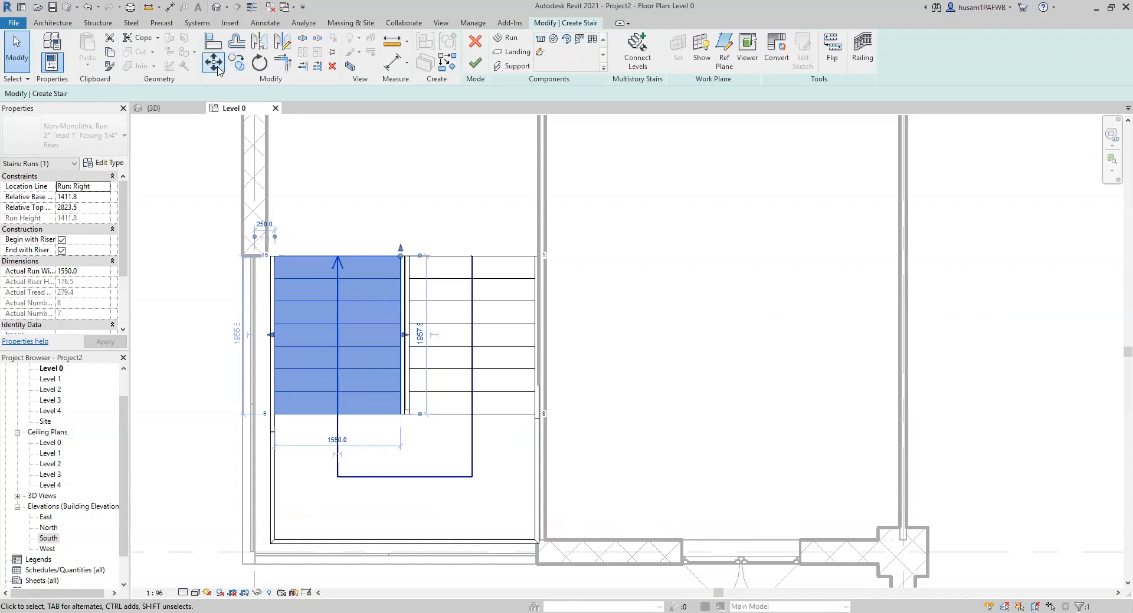
pyautogui.click(270, 258)
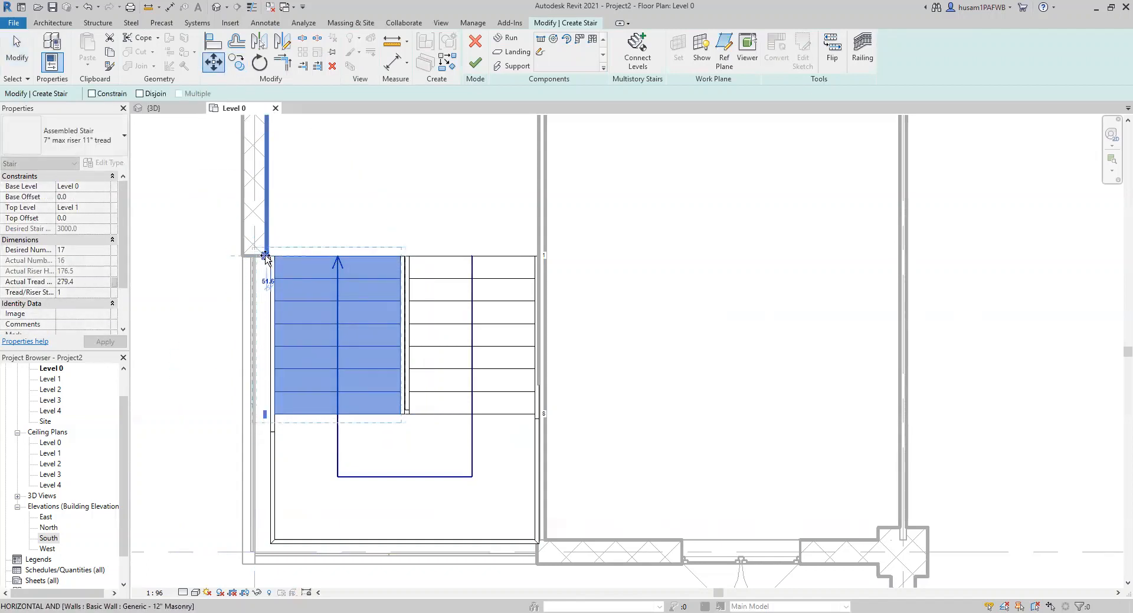
pyautogui.click(393, 229)
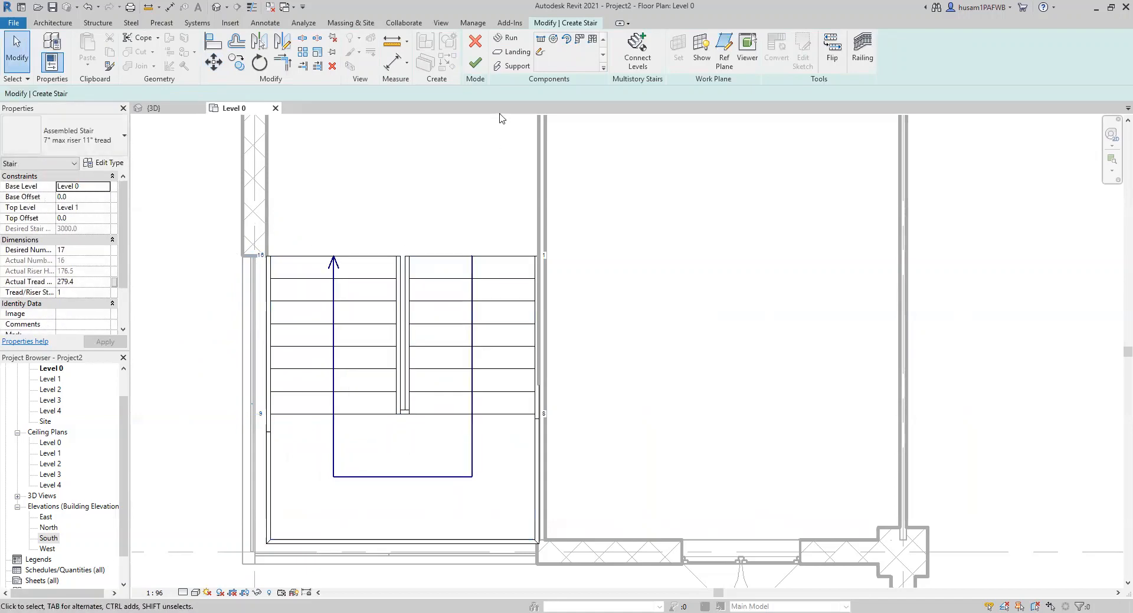
pyautogui.moveTo(476, 64)
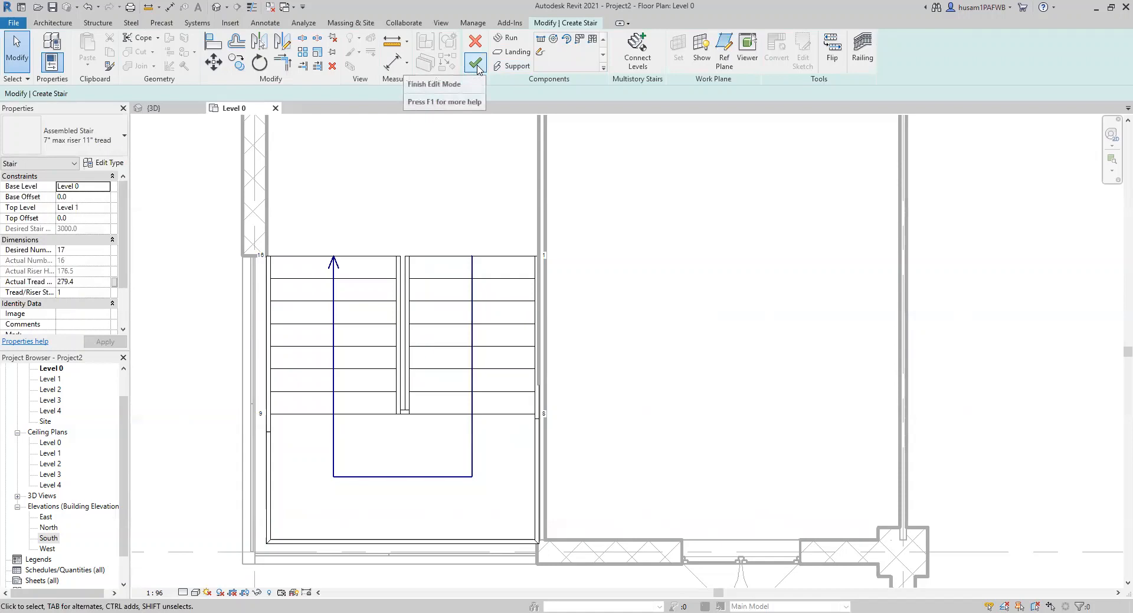
# - Finish the stair edit and view the completed U-shaped stair in 3D
pyautogui.click(474, 64)
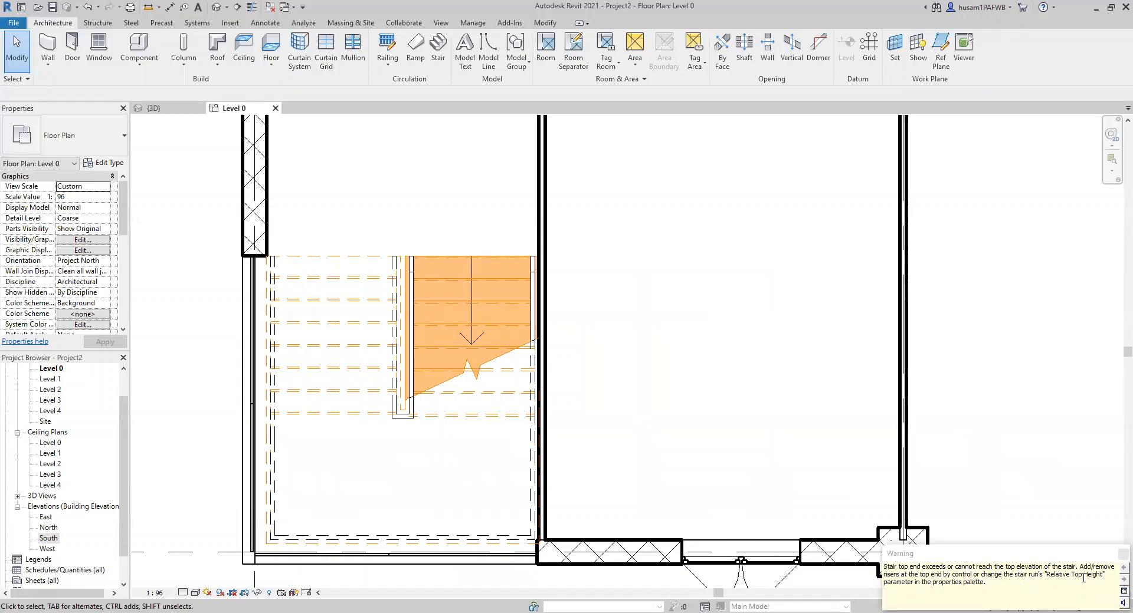
pyautogui.click(253, 187)
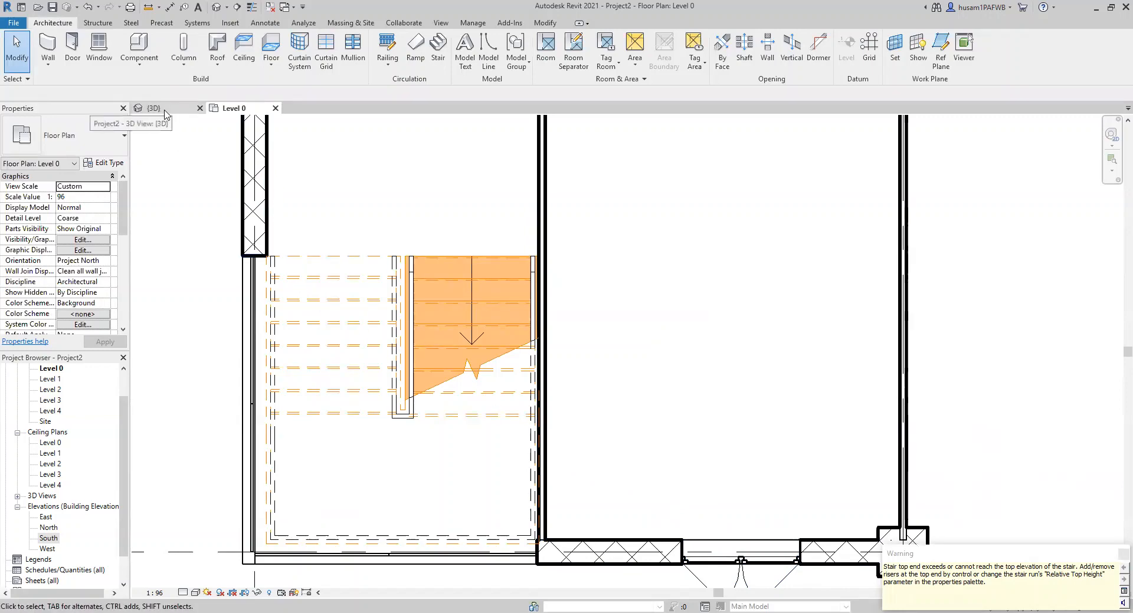
pyautogui.moveTo(214, 24)
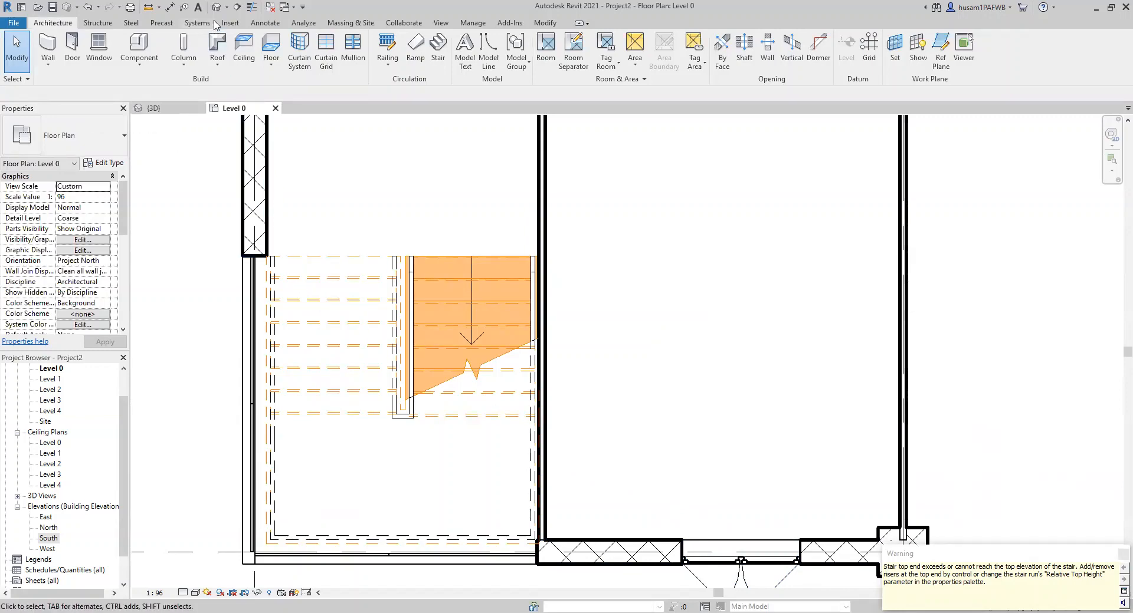
pyautogui.click(151, 108)
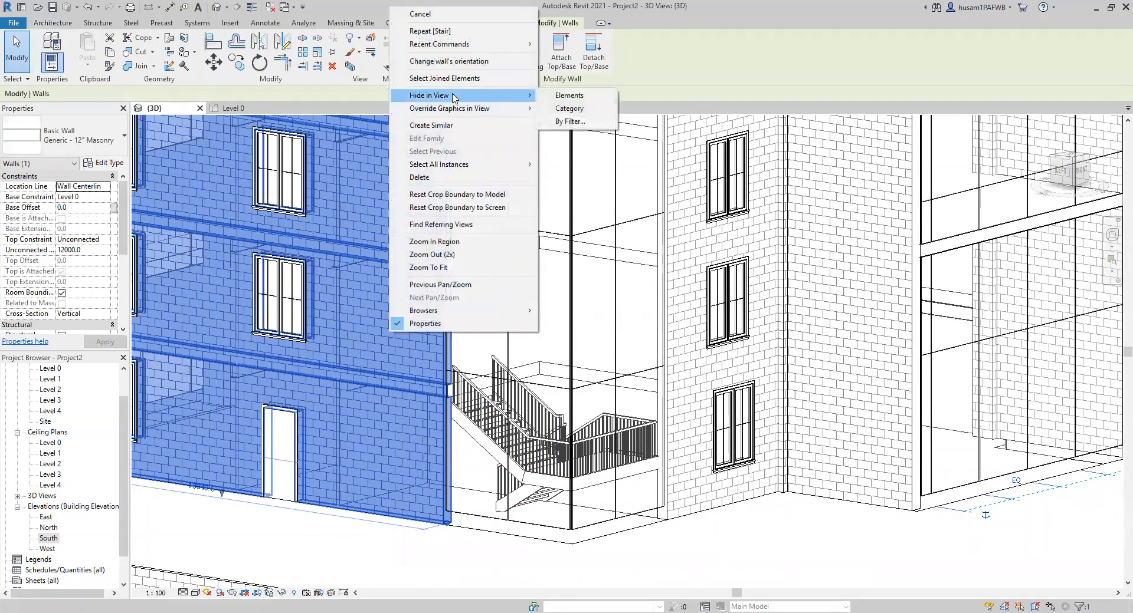
pyautogui.click(568, 94)
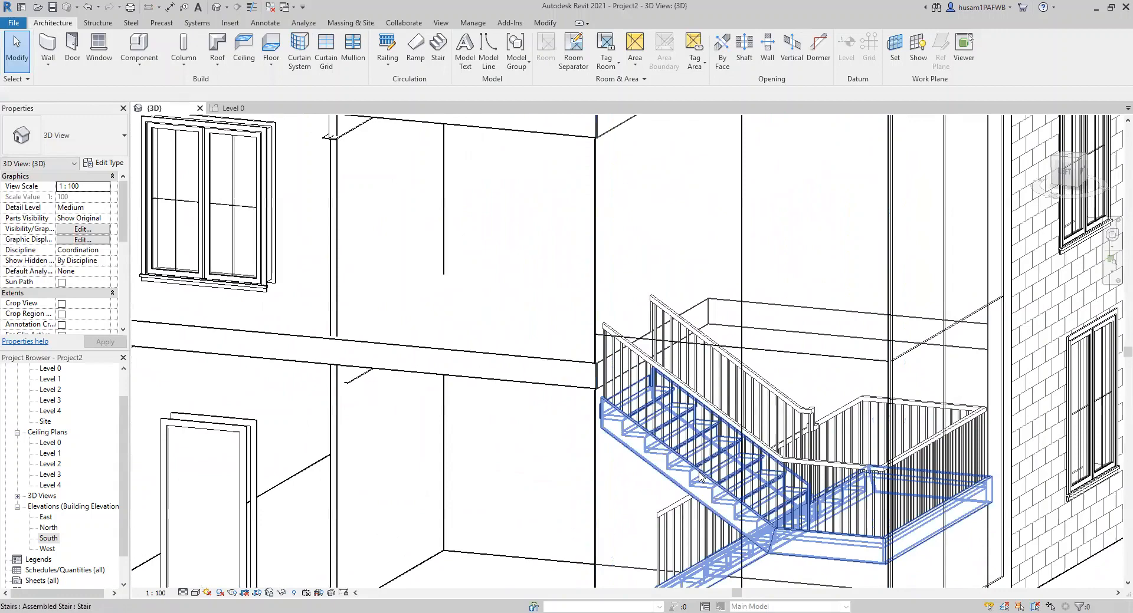
pyautogui.moveTo(614, 412)
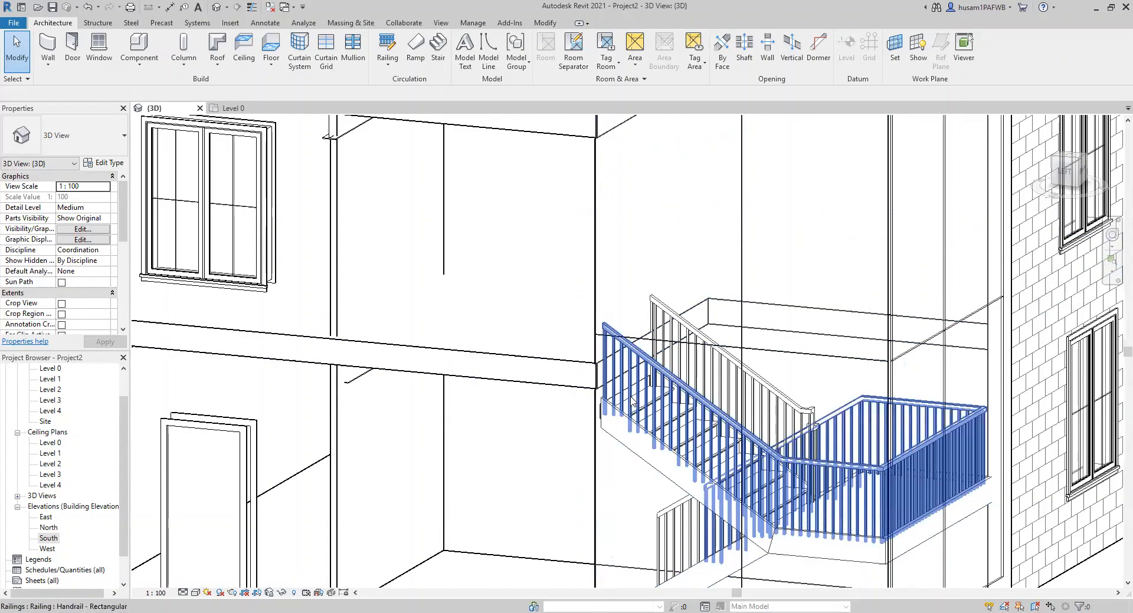
pyautogui.click(581, 462)
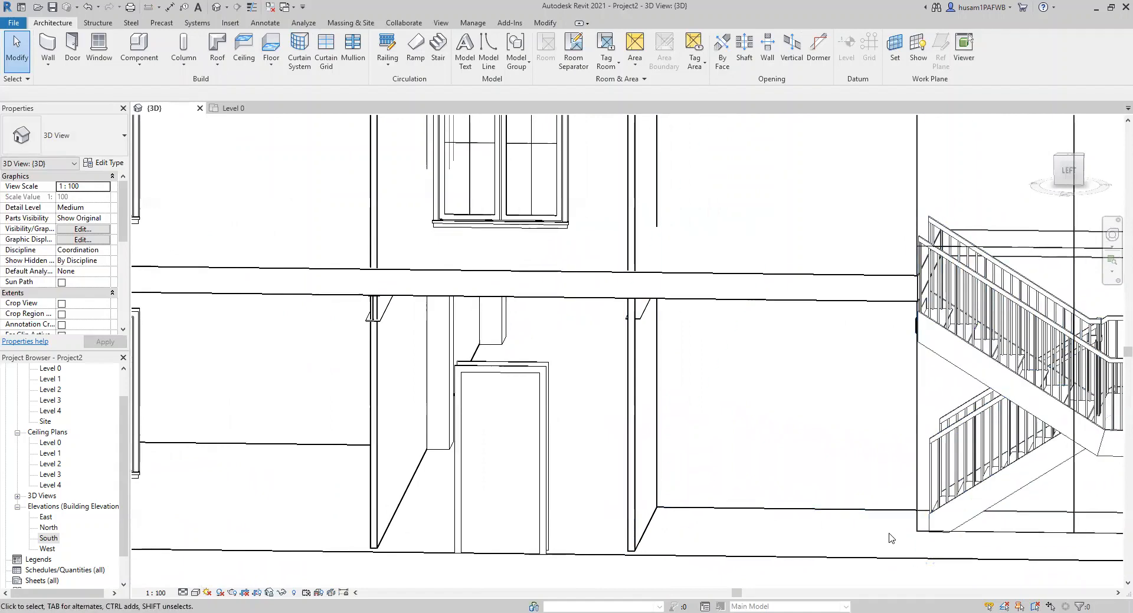
pyautogui.moveTo(895, 536)
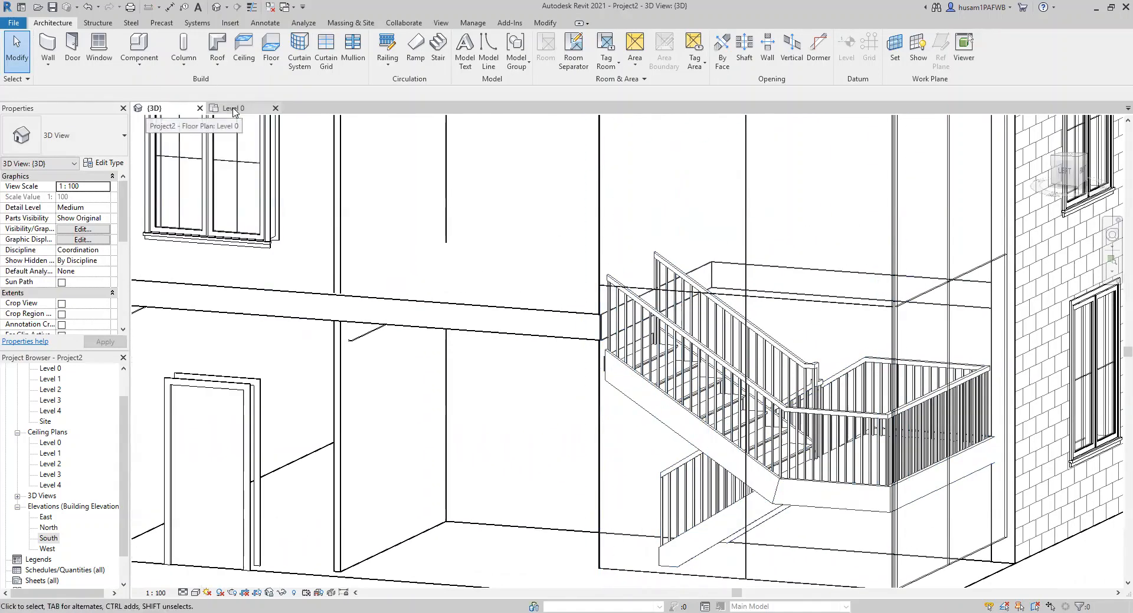
# - Reopen the stair on Level 0, move its left run further up, and finish editing
pyautogui.click(233, 108)
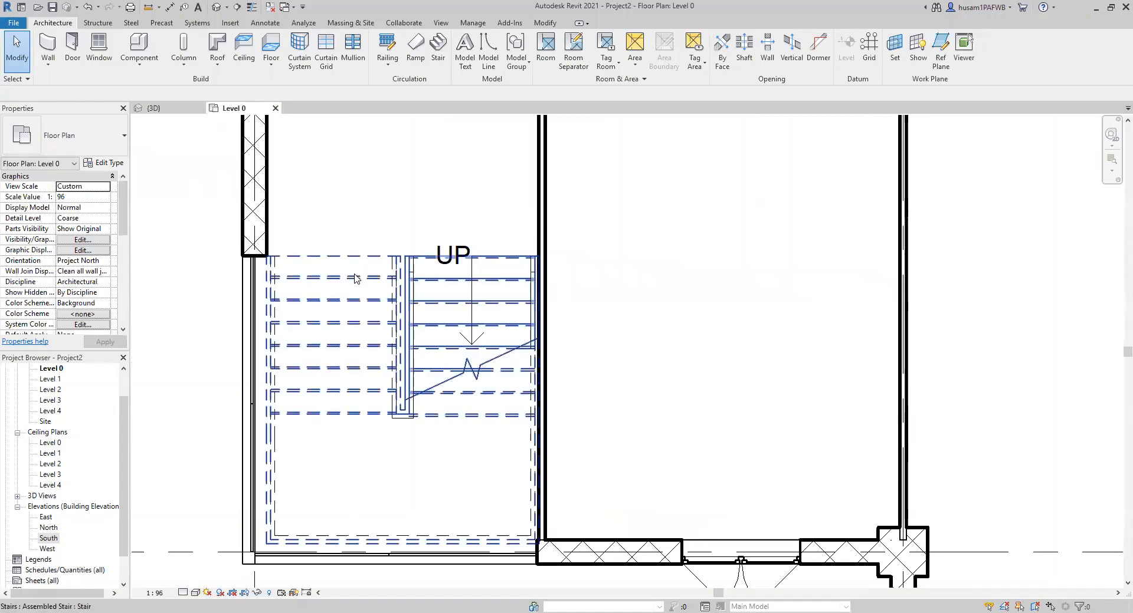
pyautogui.click(469, 325)
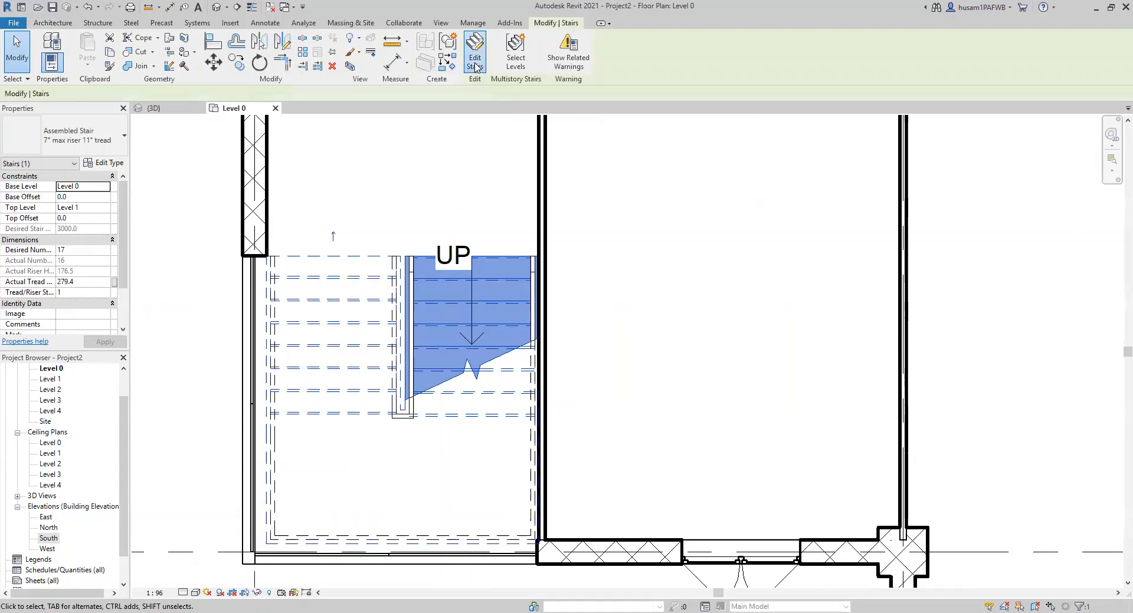
pyautogui.click(473, 52)
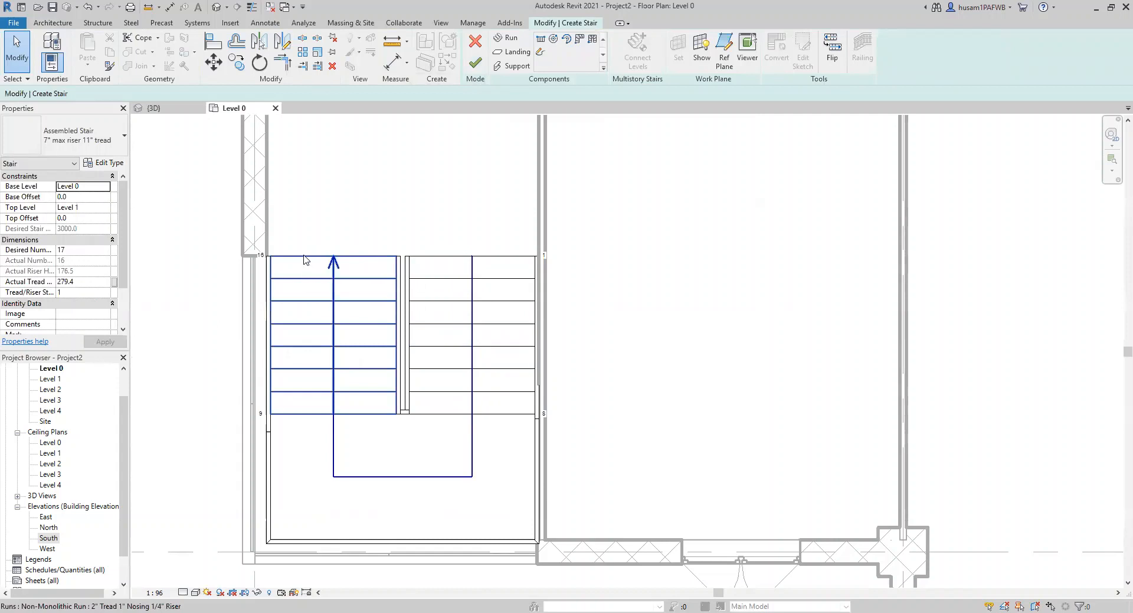
pyautogui.click(325, 332)
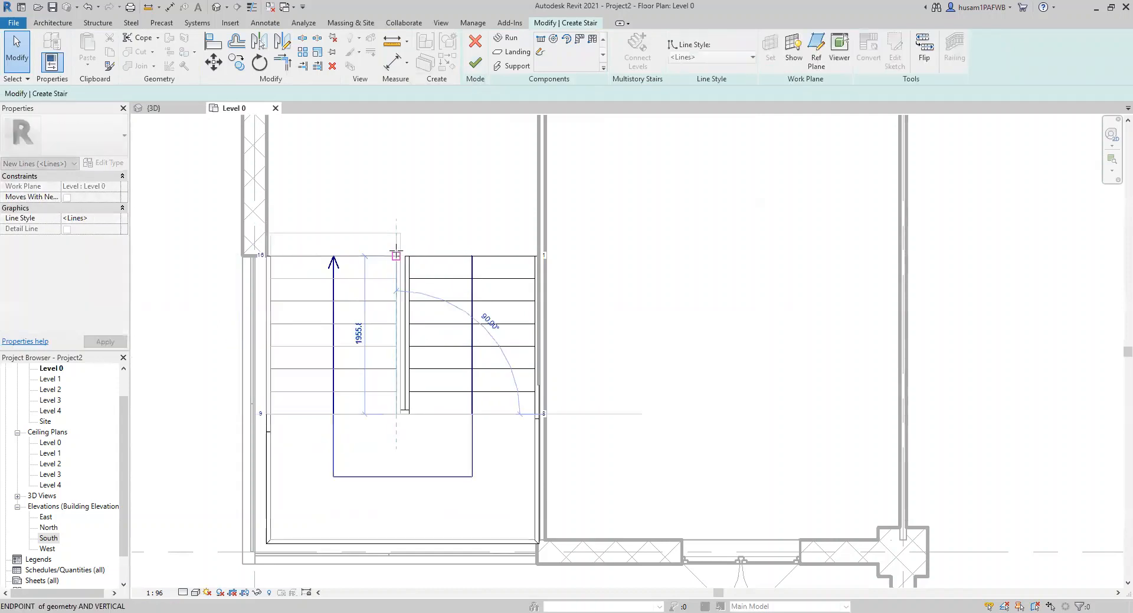
pyautogui.click(325, 325)
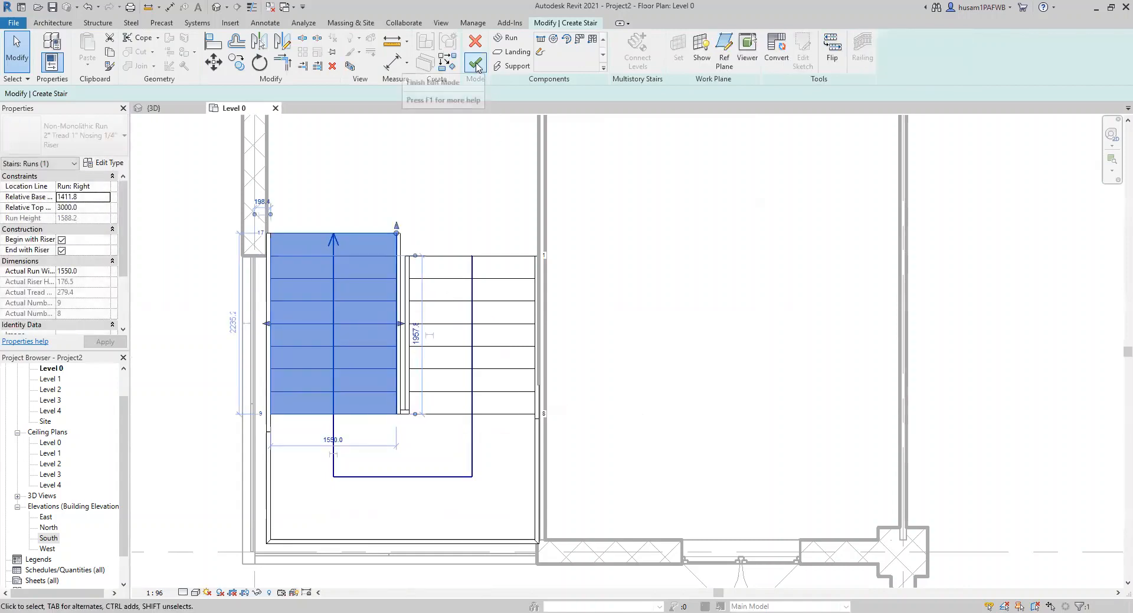
pyautogui.click(474, 65)
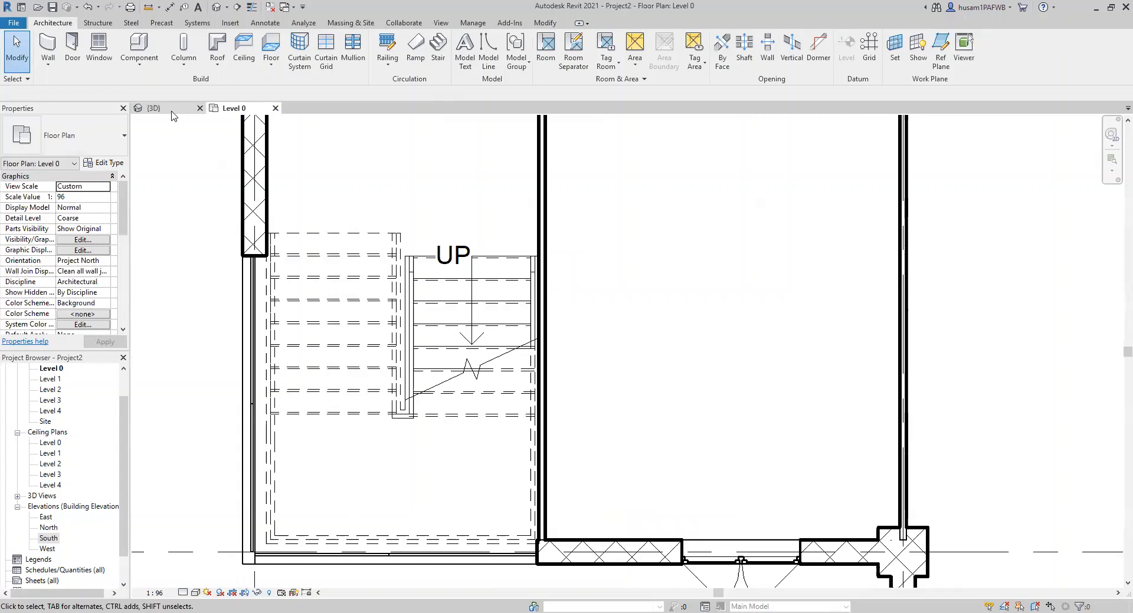
# - Orbit around the revised staircase in 3D from several angles, then return to Level 0
pyautogui.click(151, 108)
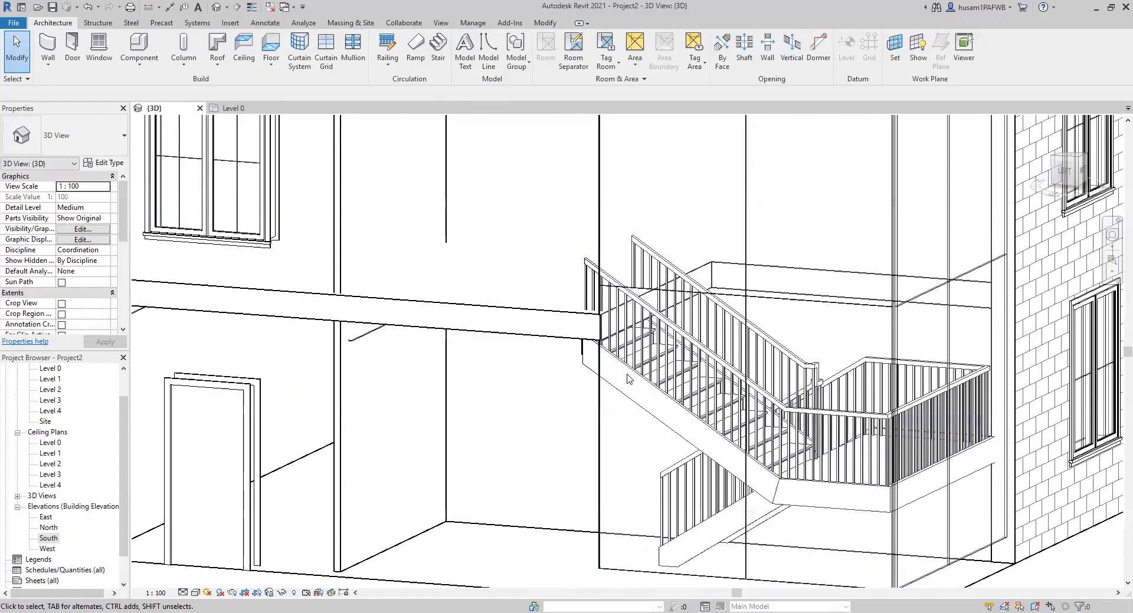
pyautogui.click(629, 379)
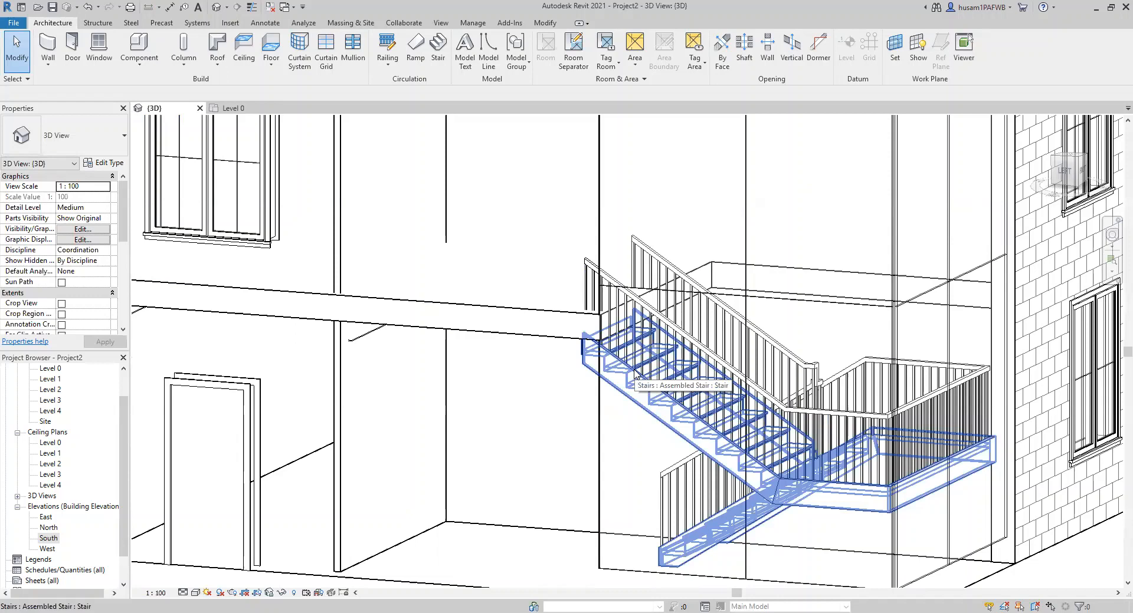
pyautogui.click(606, 279)
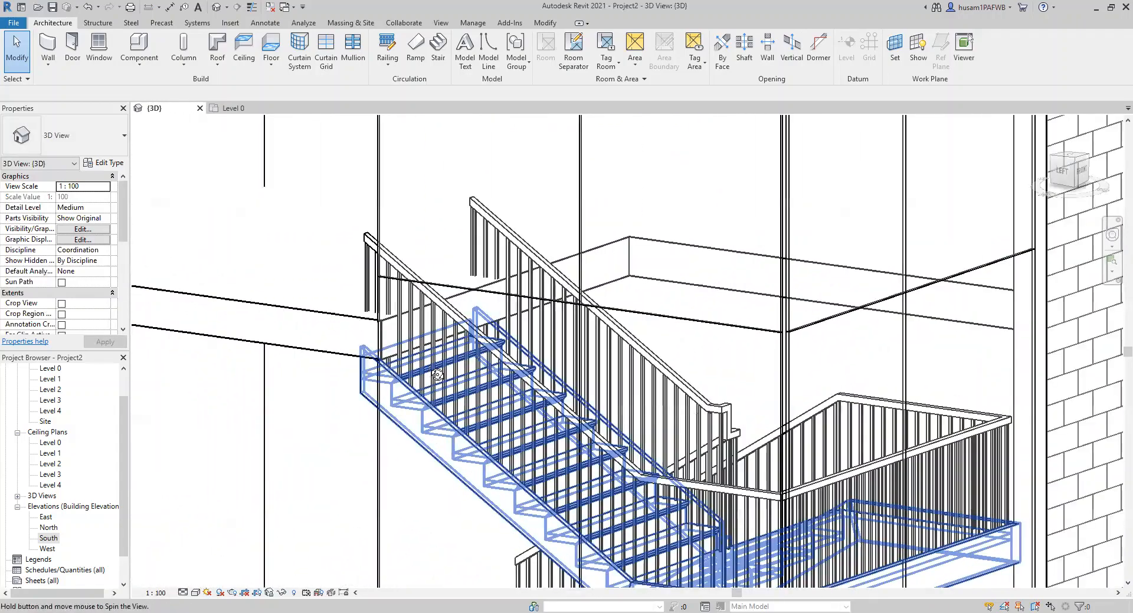
pyautogui.moveTo(437, 375); pyautogui.dragTo(498, 399)
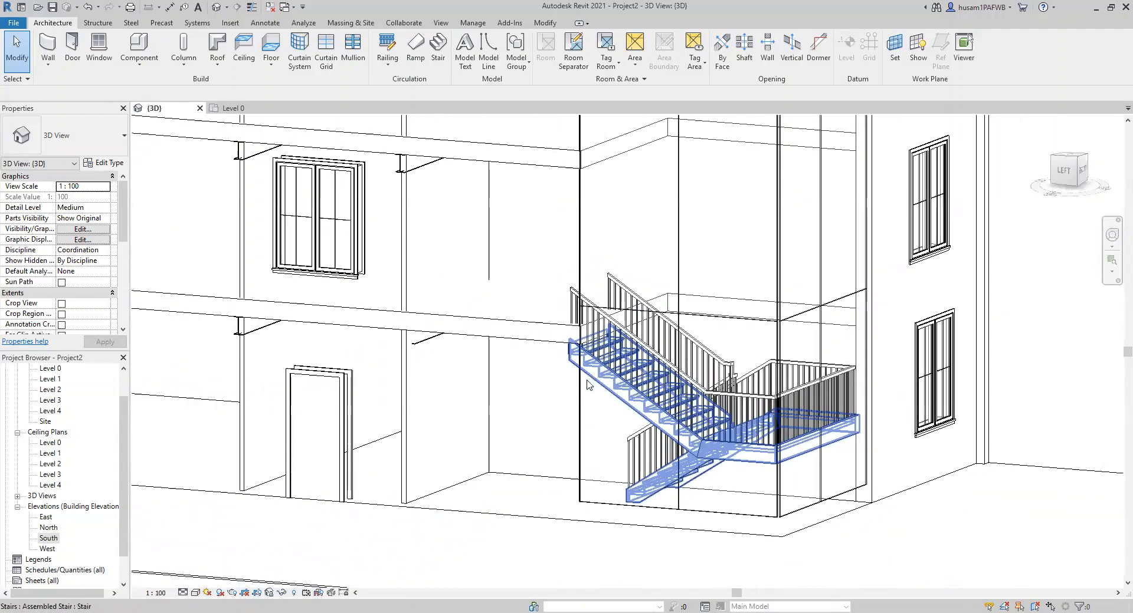
pyautogui.moveTo(589, 385); pyautogui.dragTo(570, 331)
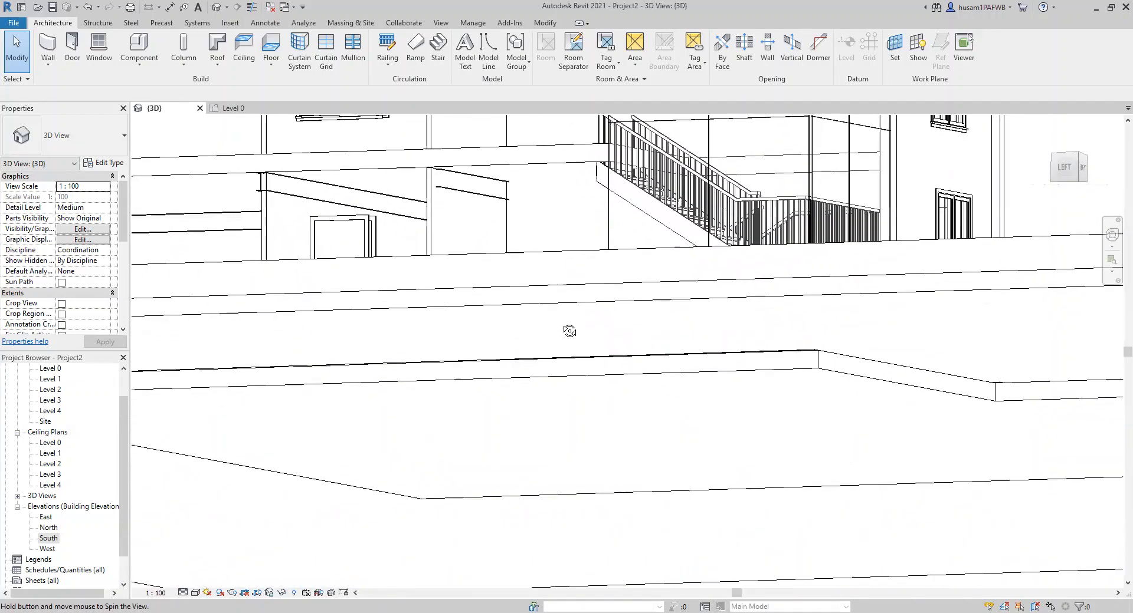
pyautogui.moveTo(570, 331); pyautogui.dragTo(538, 354)
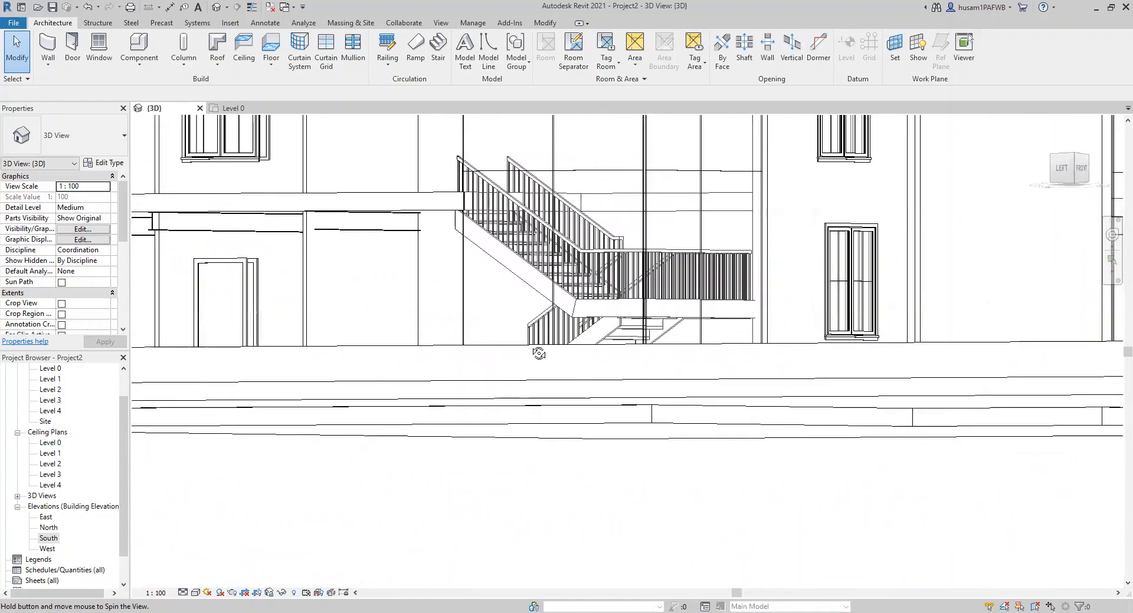
pyautogui.moveTo(538, 354); pyautogui.dragTo(642, 377)
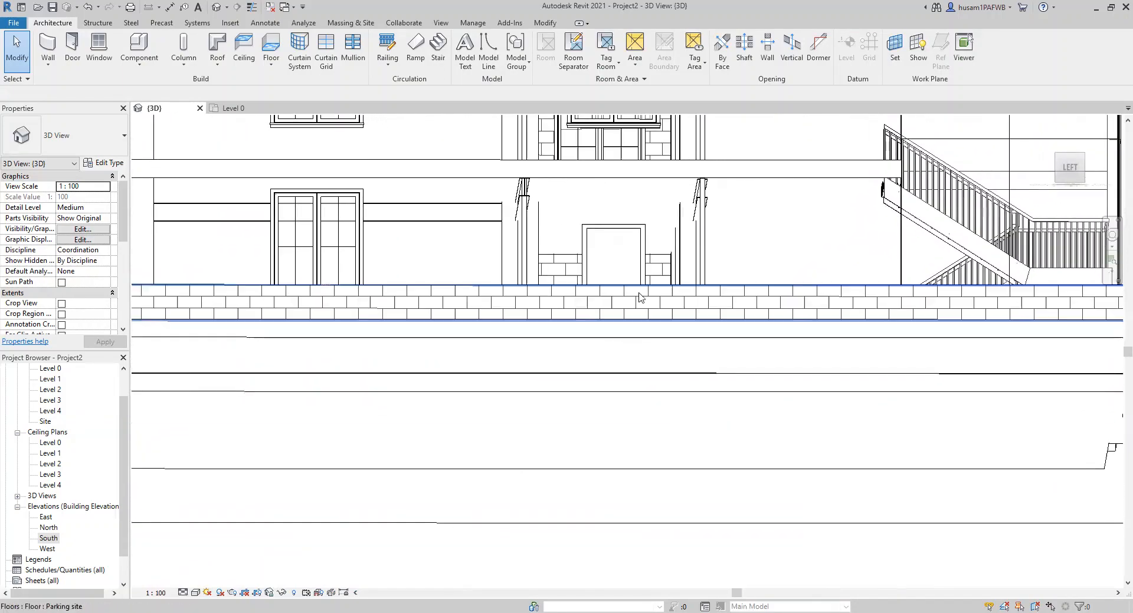
pyautogui.click(863, 188)
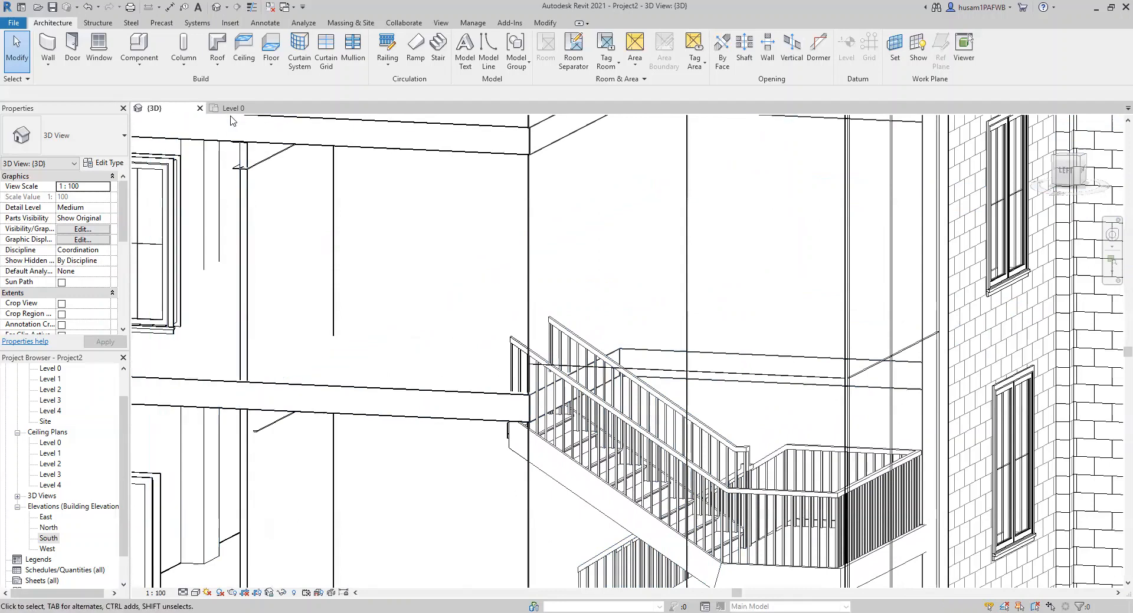
pyautogui.click(234, 108)
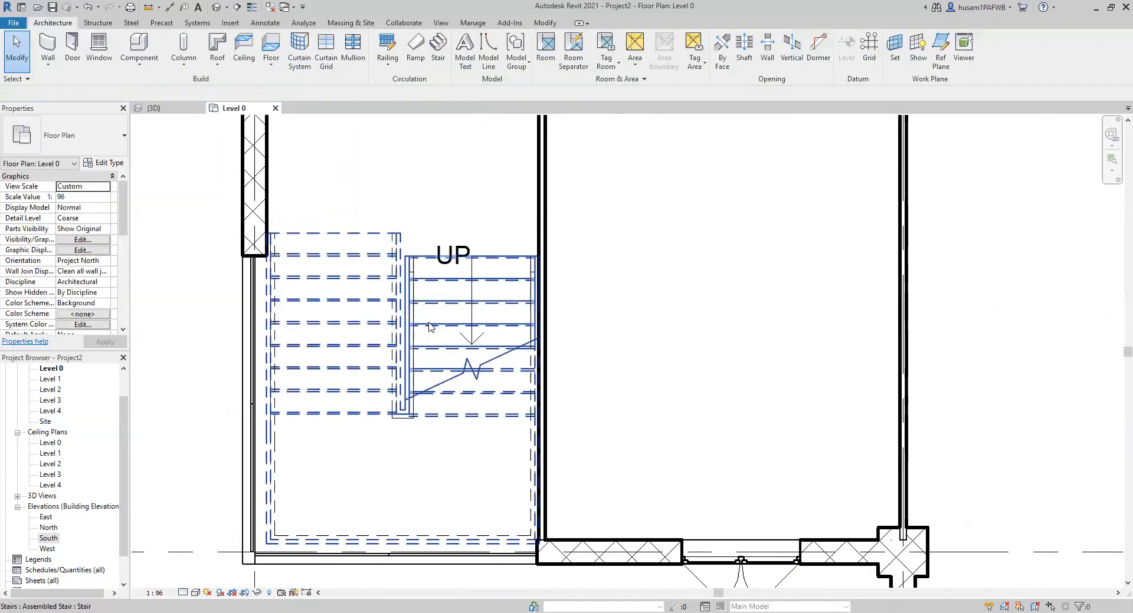
# - Open the Level 1 plan and start editing the floor slab boundary
pyautogui.click(152, 108)
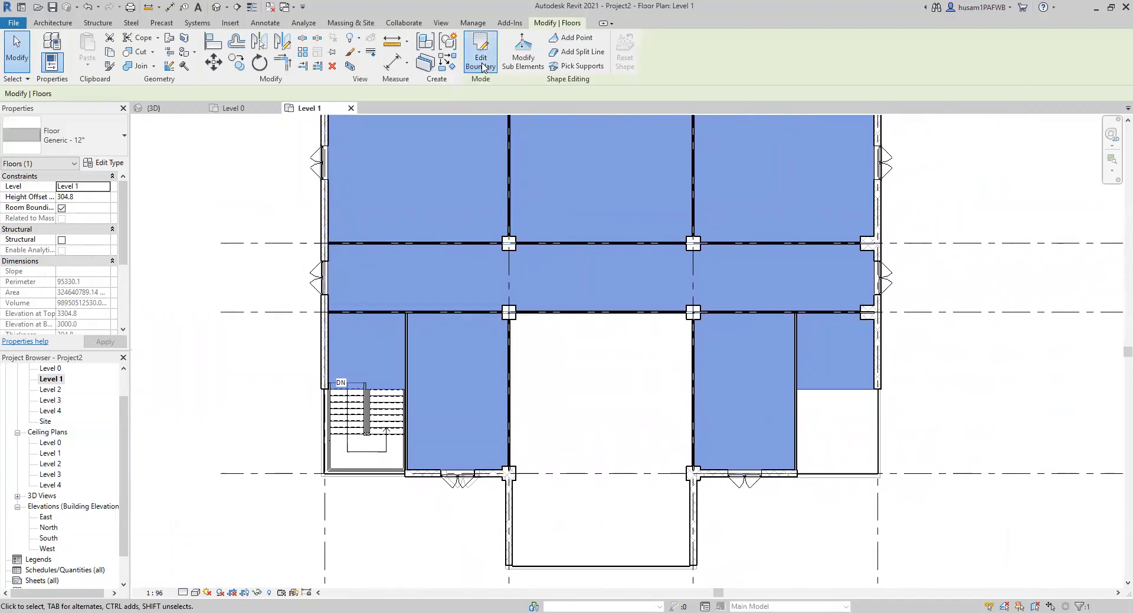
pyautogui.click(480, 51)
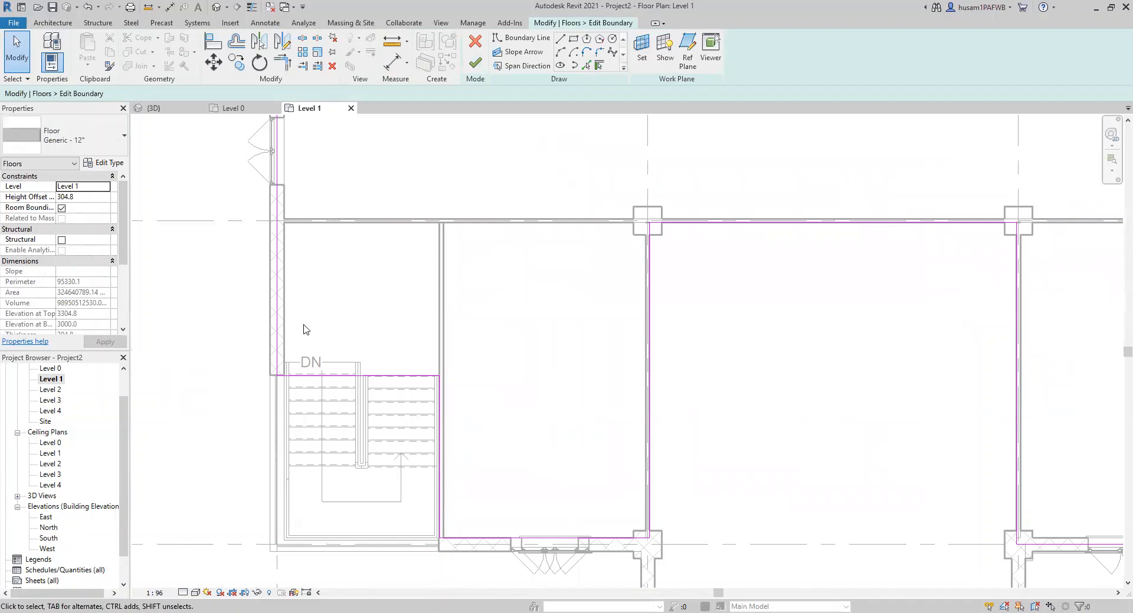
# - Remove the old slab edge above the stair and sketch new boundary lines around the stair opening
pyautogui.click(311, 376)
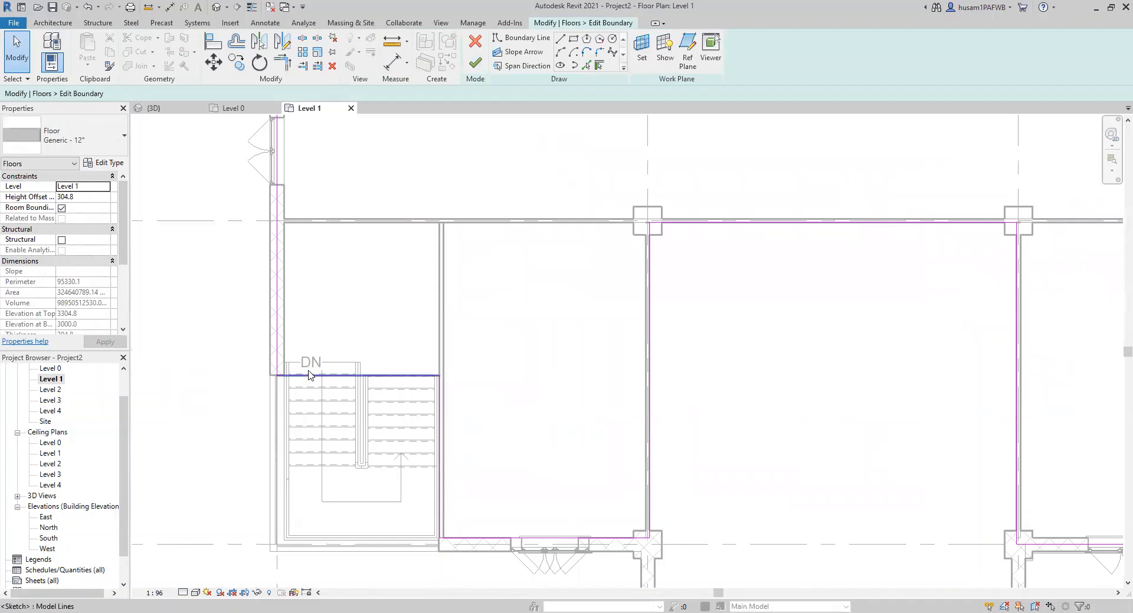
pyautogui.moveTo(324, 378)
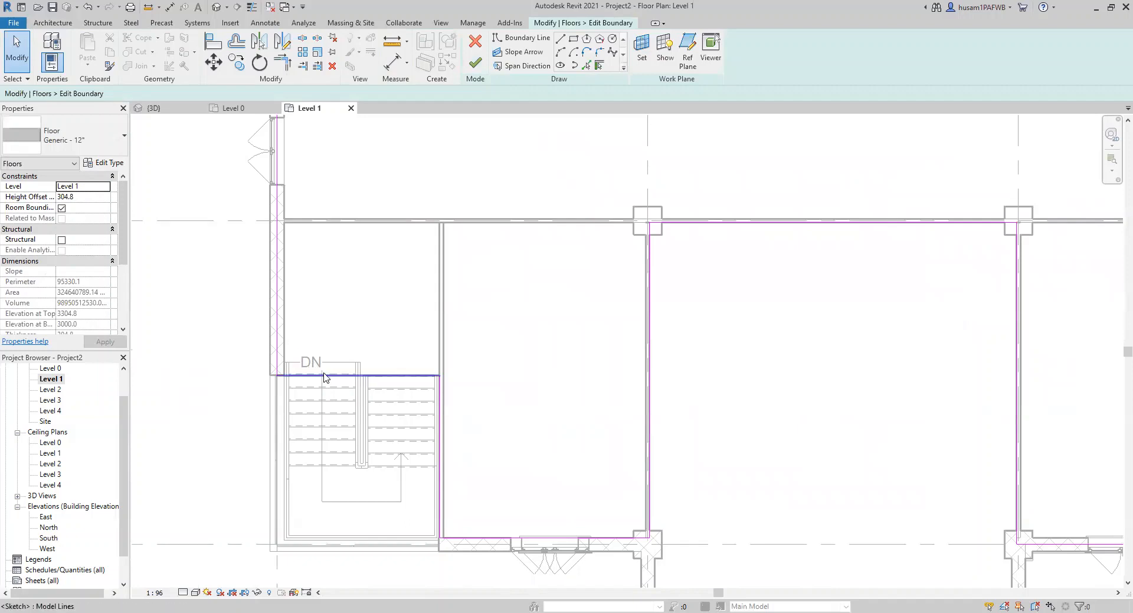
pyautogui.click(361, 377)
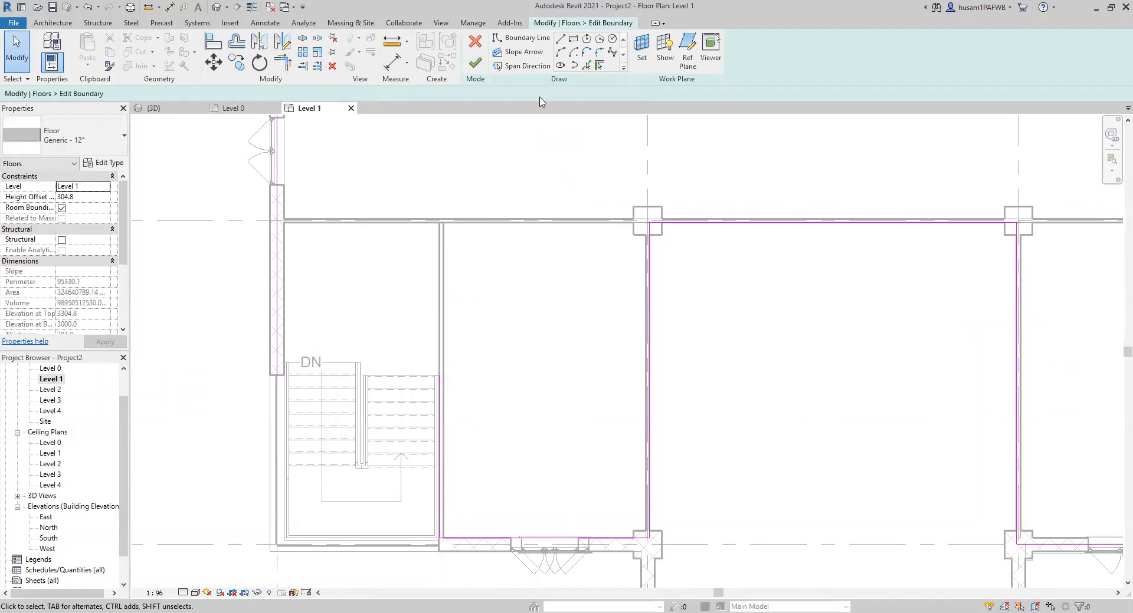
pyautogui.click(560, 39)
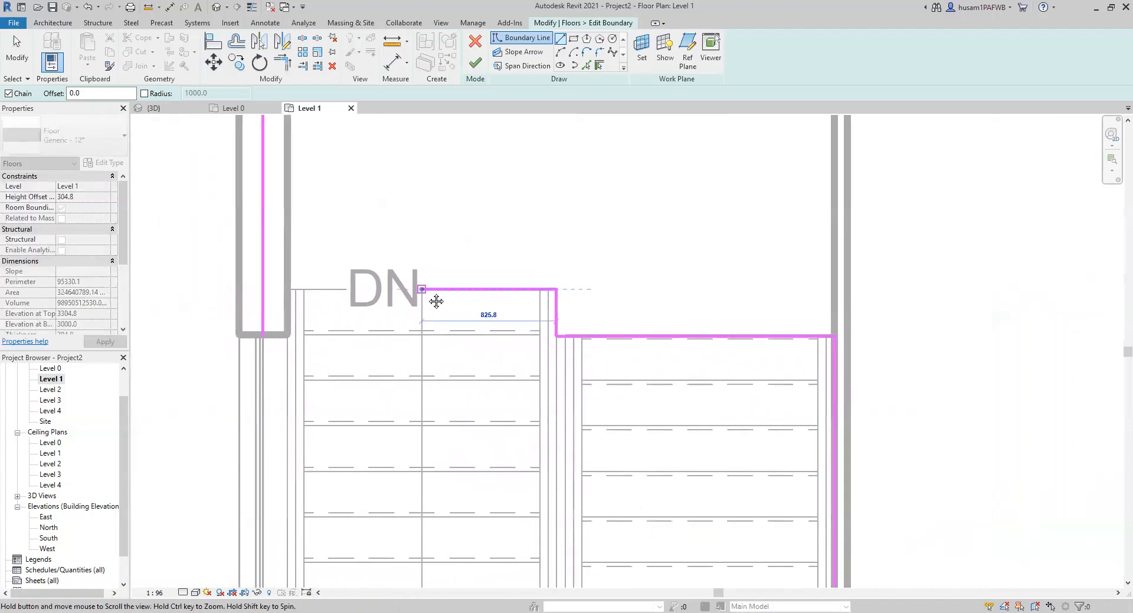
pyautogui.moveTo(421, 289); pyautogui.dragTo(269, 287)
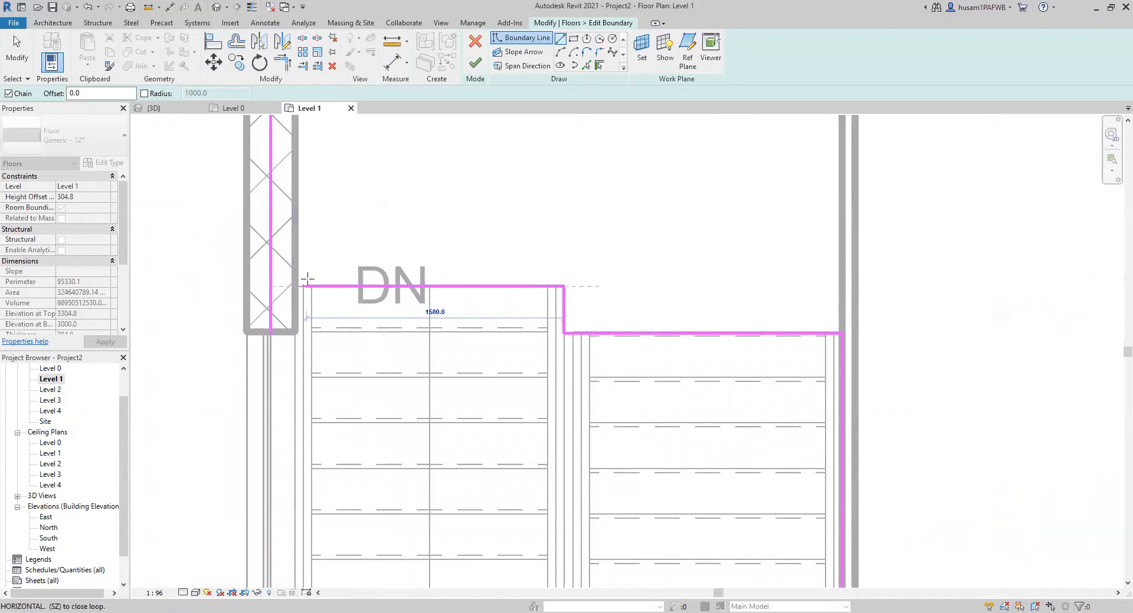
pyautogui.moveTo(296, 284)
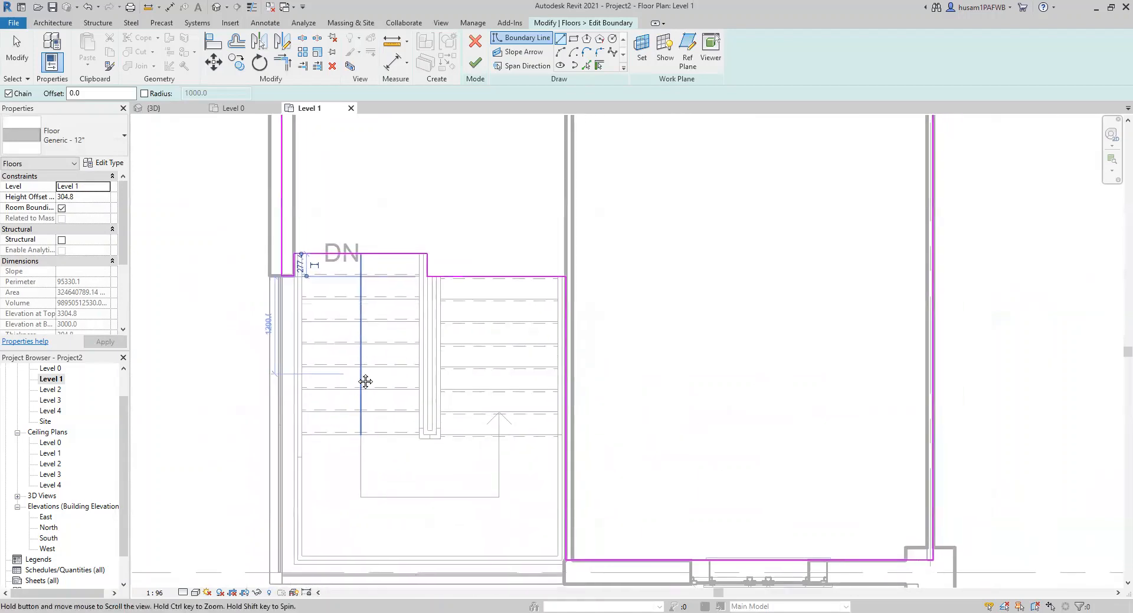
pyautogui.moveTo(474, 64)
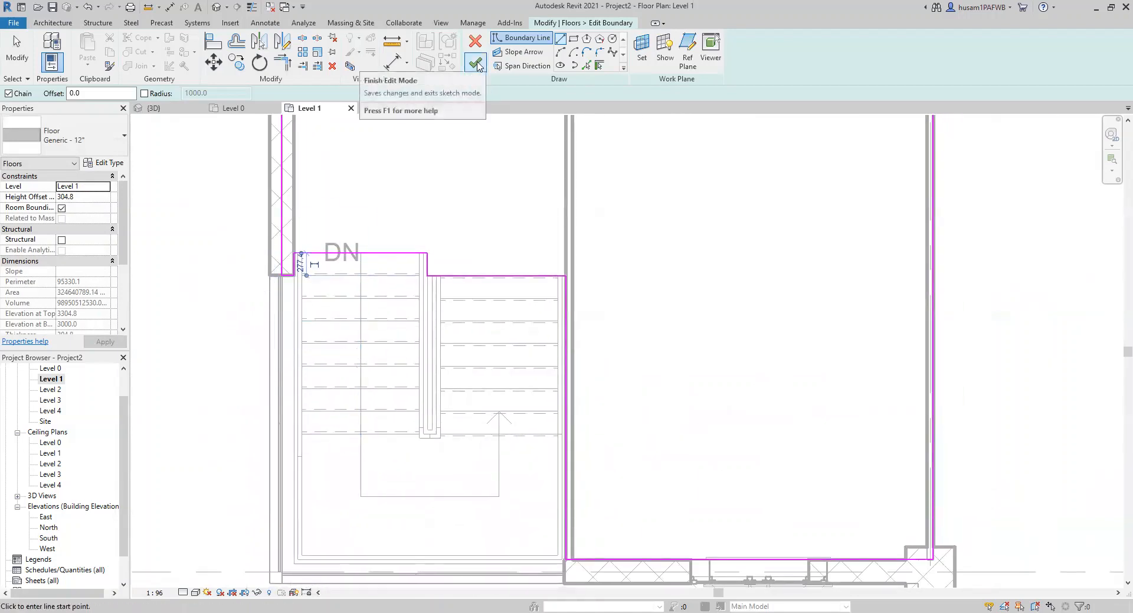
# - Finish the Level 1 floor edit, attach the walls to the floor, and check it in 3D
pyautogui.click(474, 63)
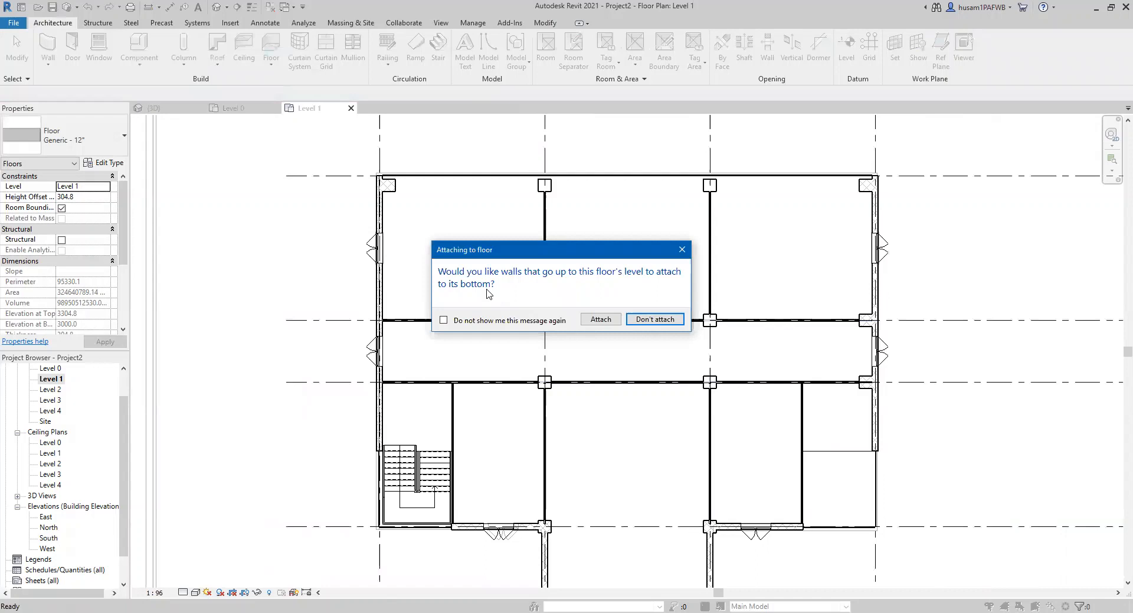
pyautogui.moveTo(557, 289)
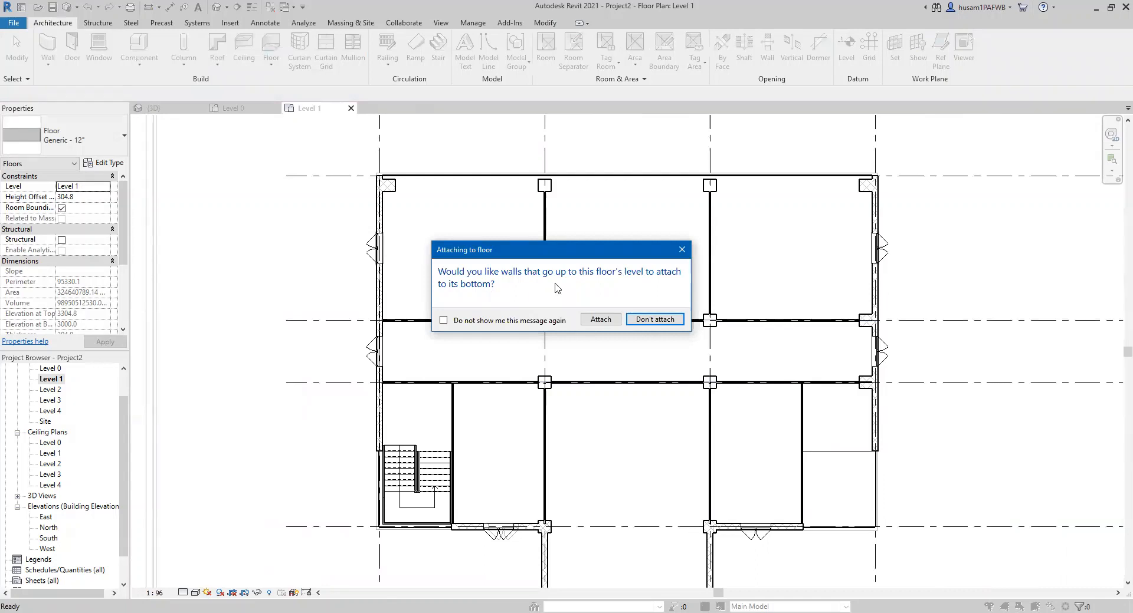
pyautogui.moveTo(654, 292)
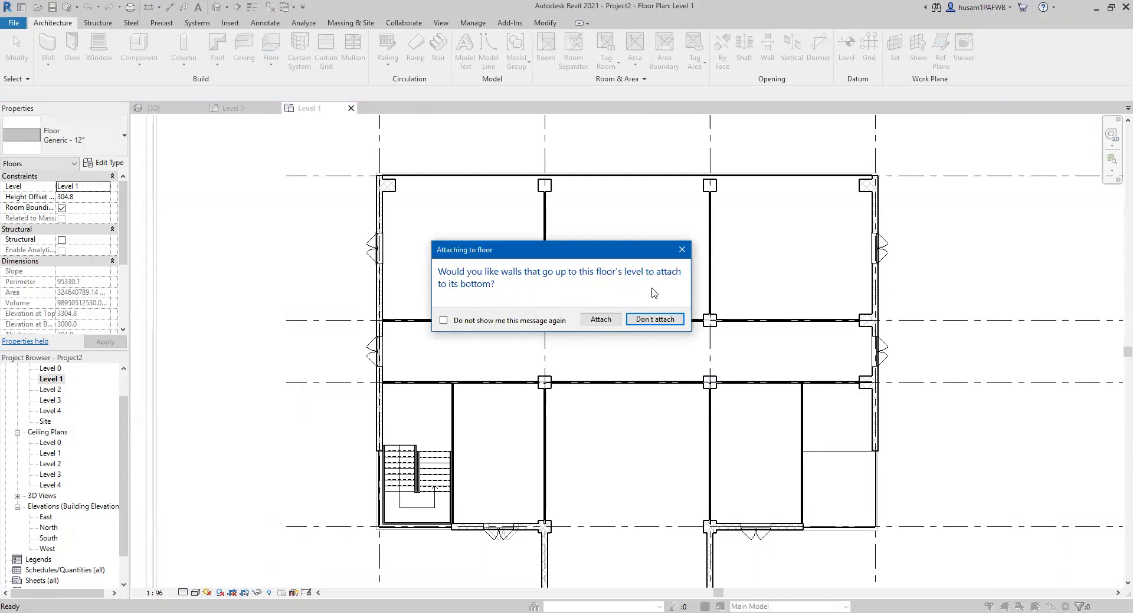
pyautogui.moveTo(599, 319)
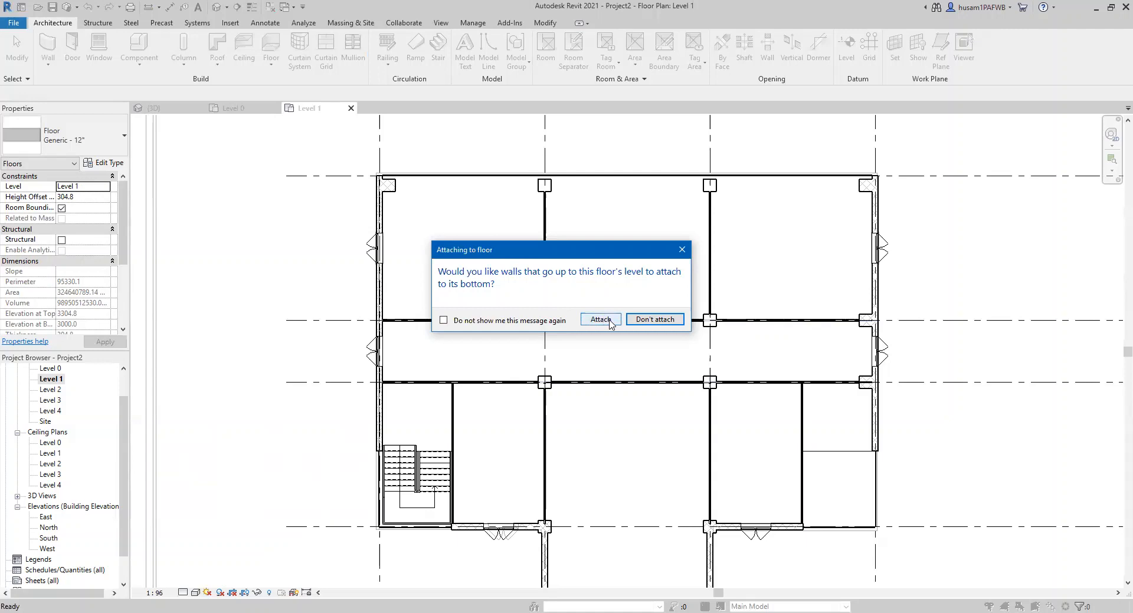
pyautogui.click(599, 319)
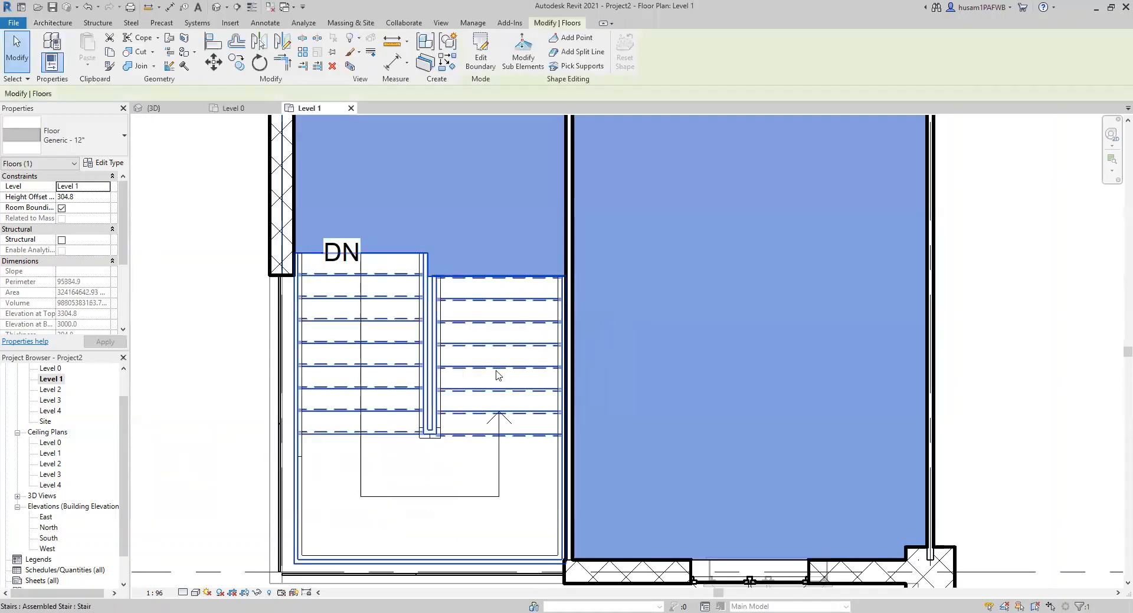
pyautogui.click(153, 108)
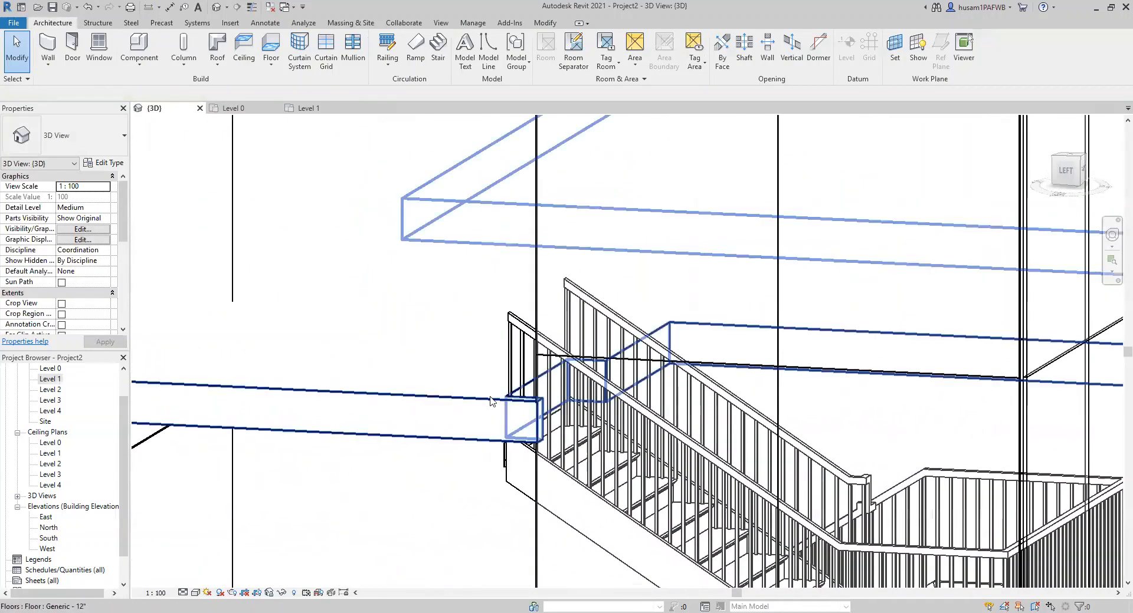
pyautogui.moveTo(531, 408)
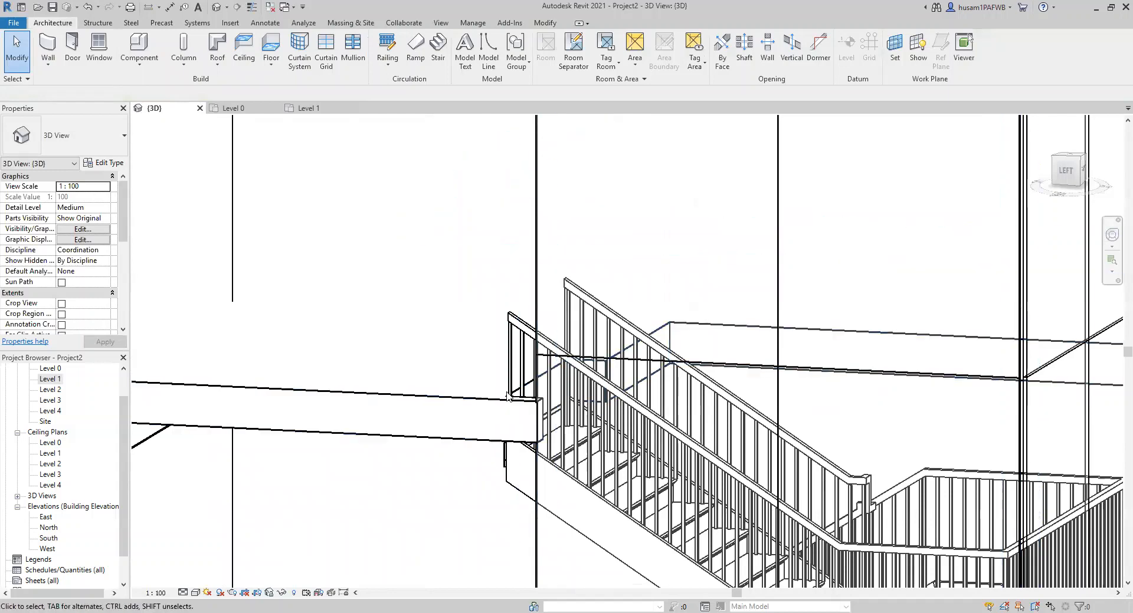
pyautogui.moveTo(308, 108)
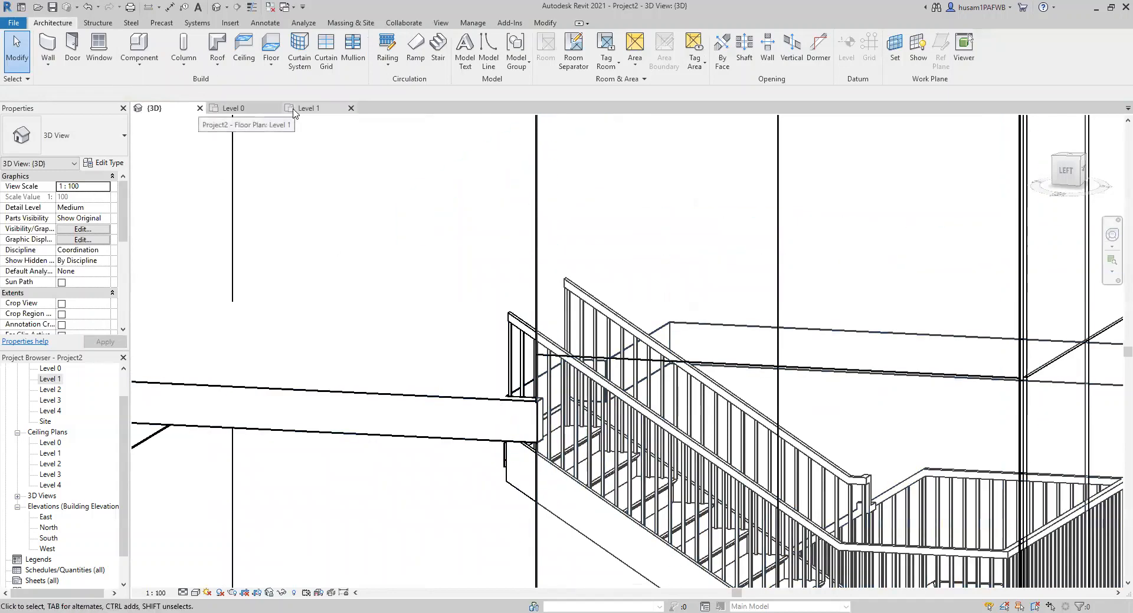
pyautogui.click(325, 383)
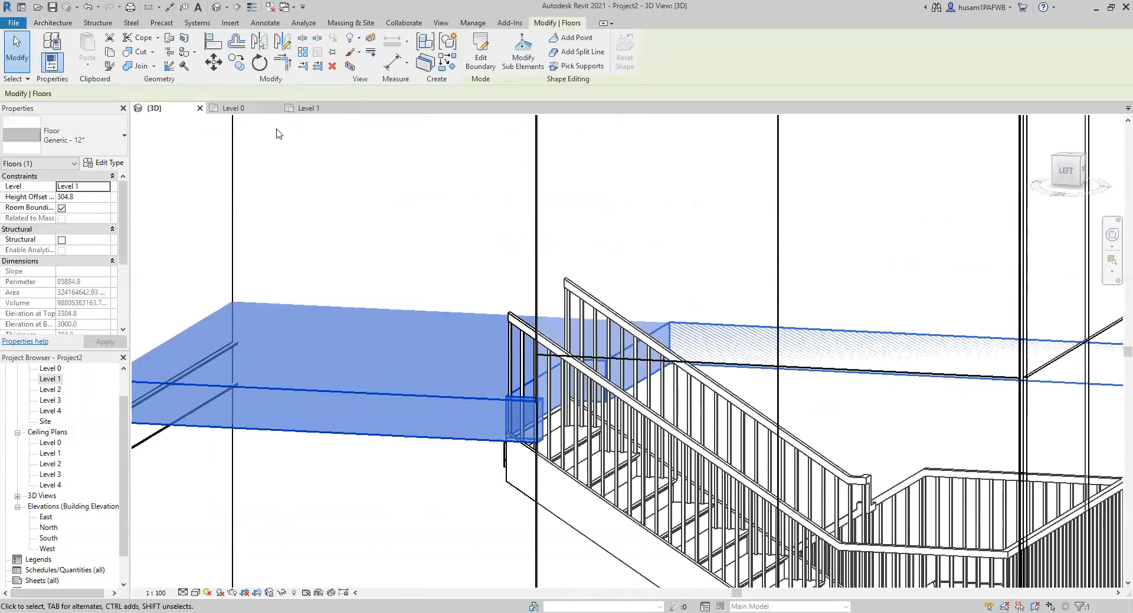
pyautogui.moveTo(309, 108)
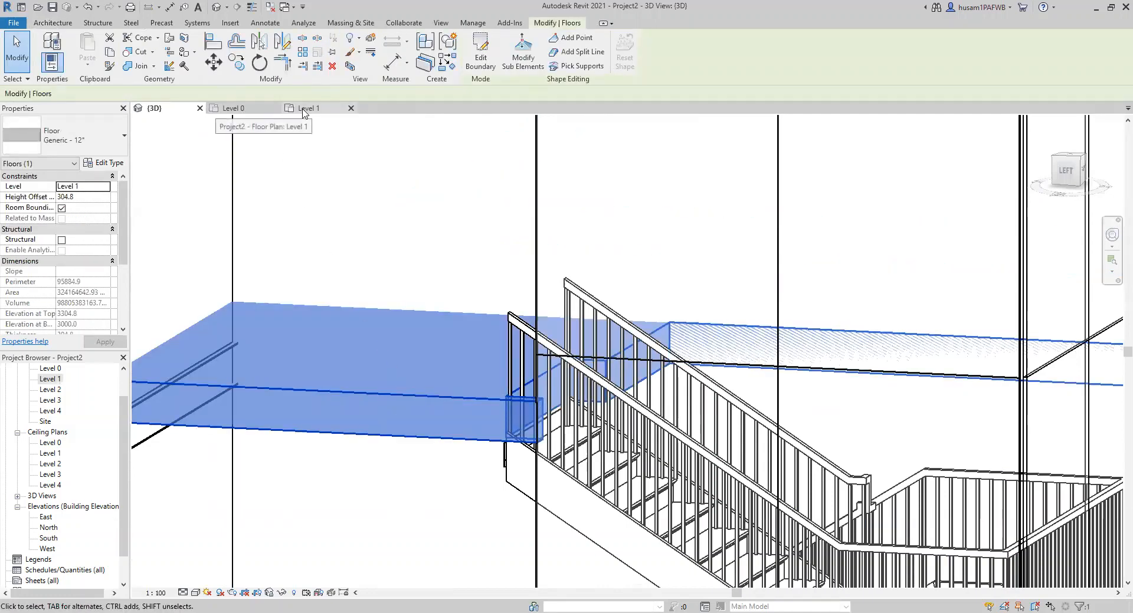
pyautogui.click(309, 108)
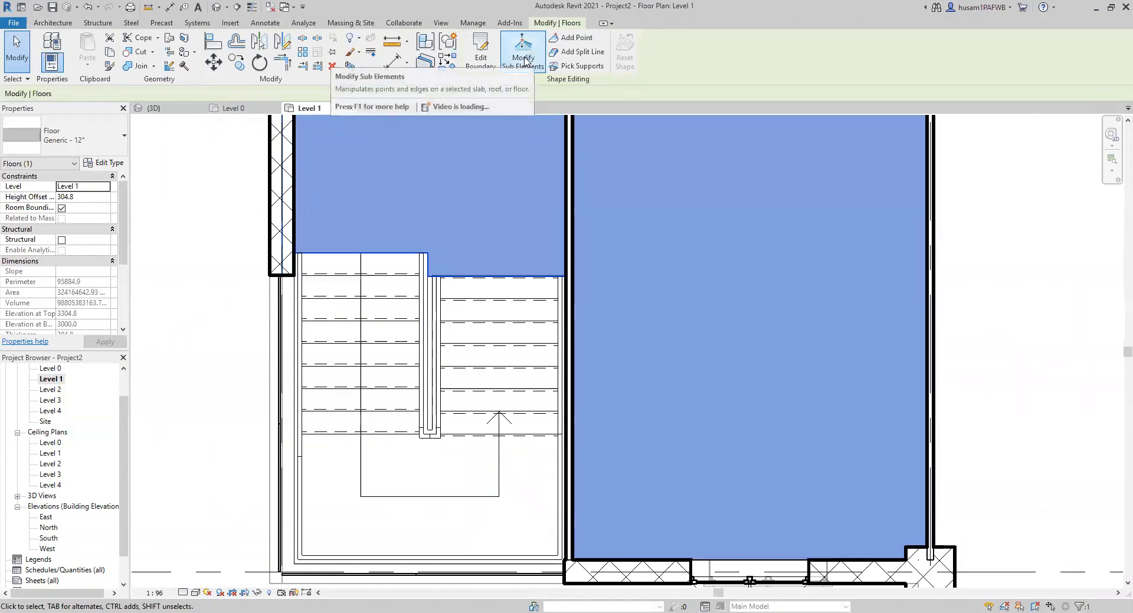
# - Reopen the floor boundary, trim the wall-side boundary lines into a clean corner, and finish
pyautogui.click(522, 52)
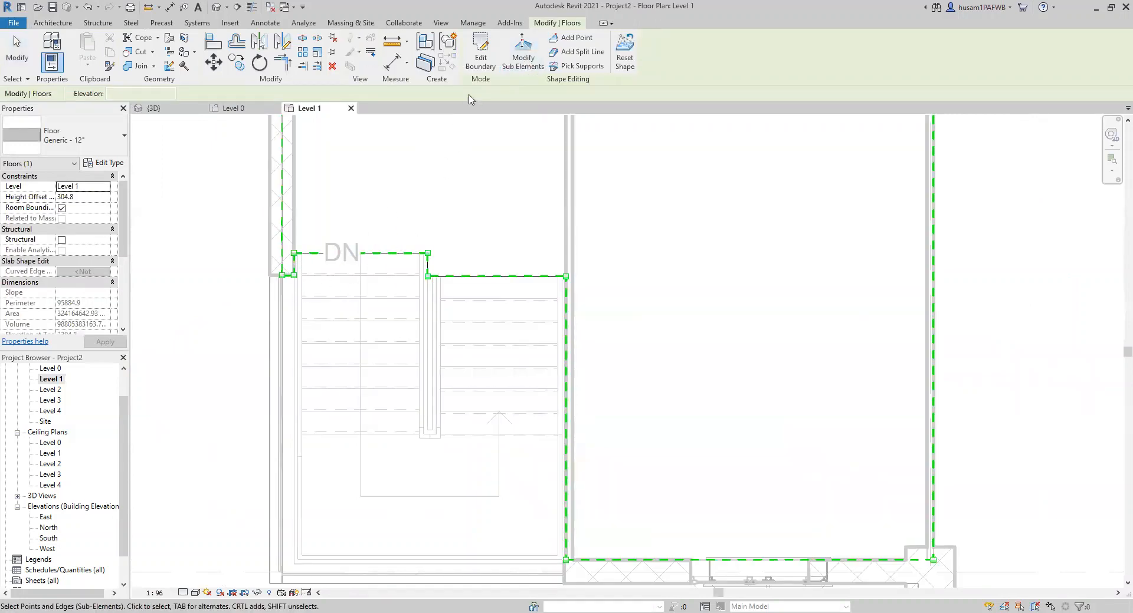
pyautogui.click(480, 48)
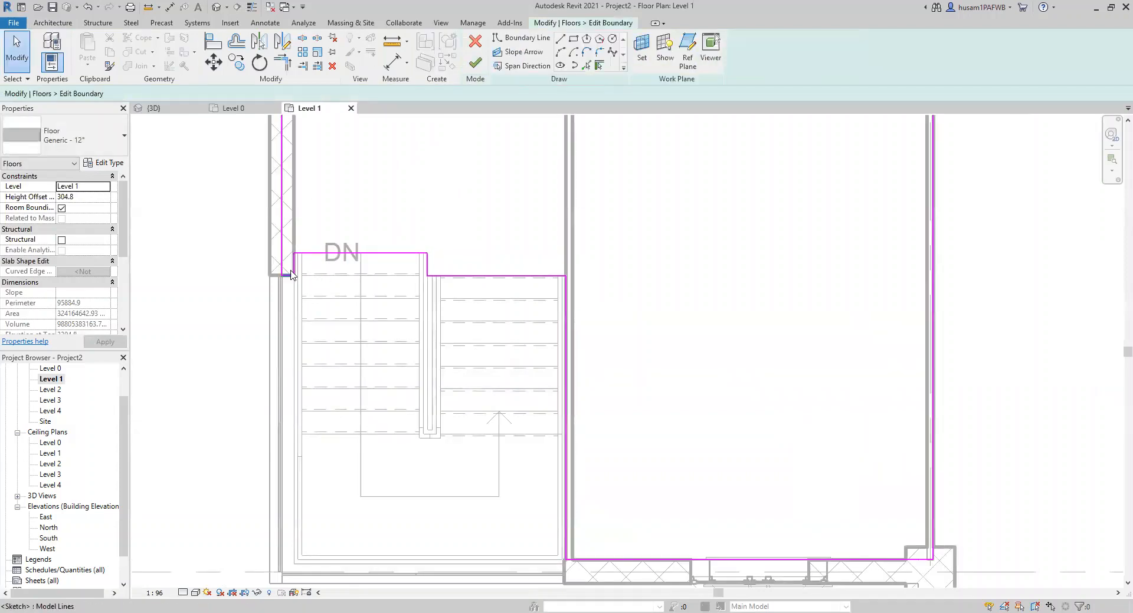
pyautogui.click(292, 260)
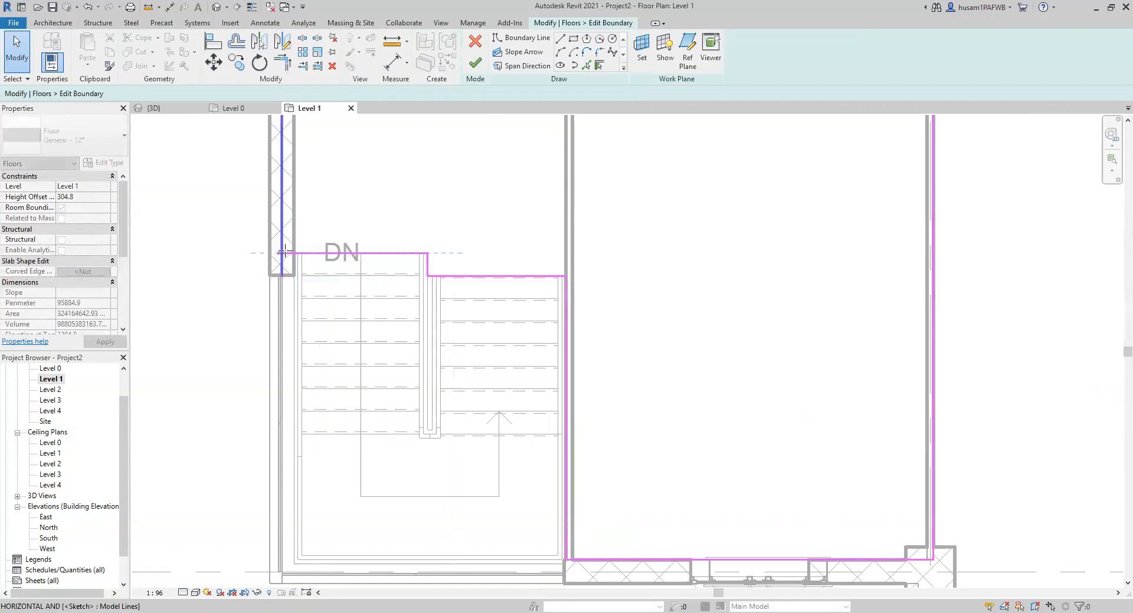
pyautogui.click(354, 252)
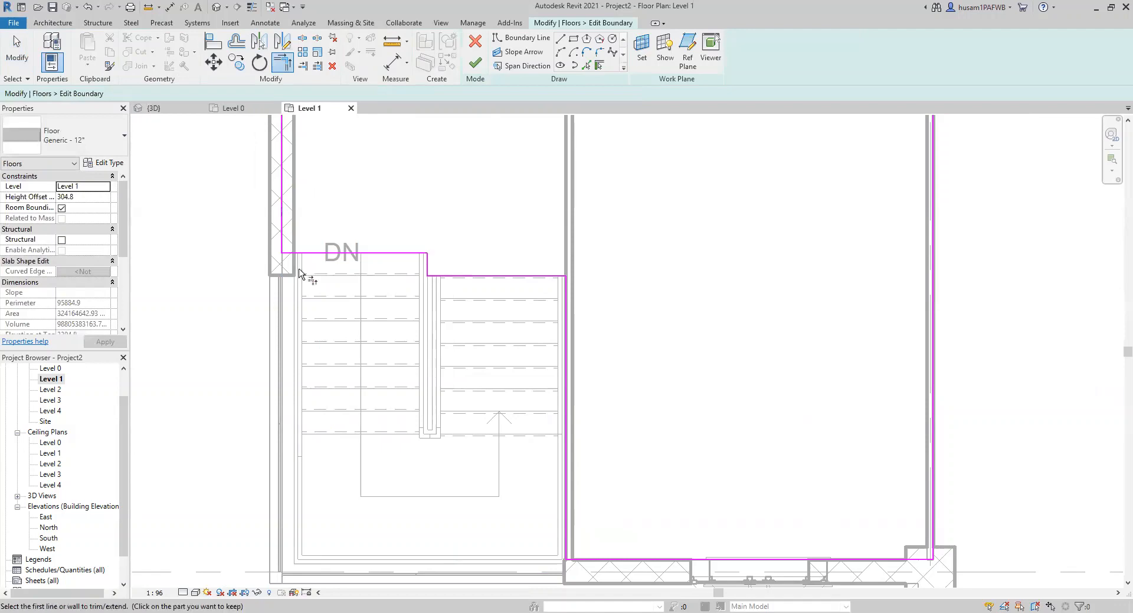
pyautogui.moveTo(475, 64)
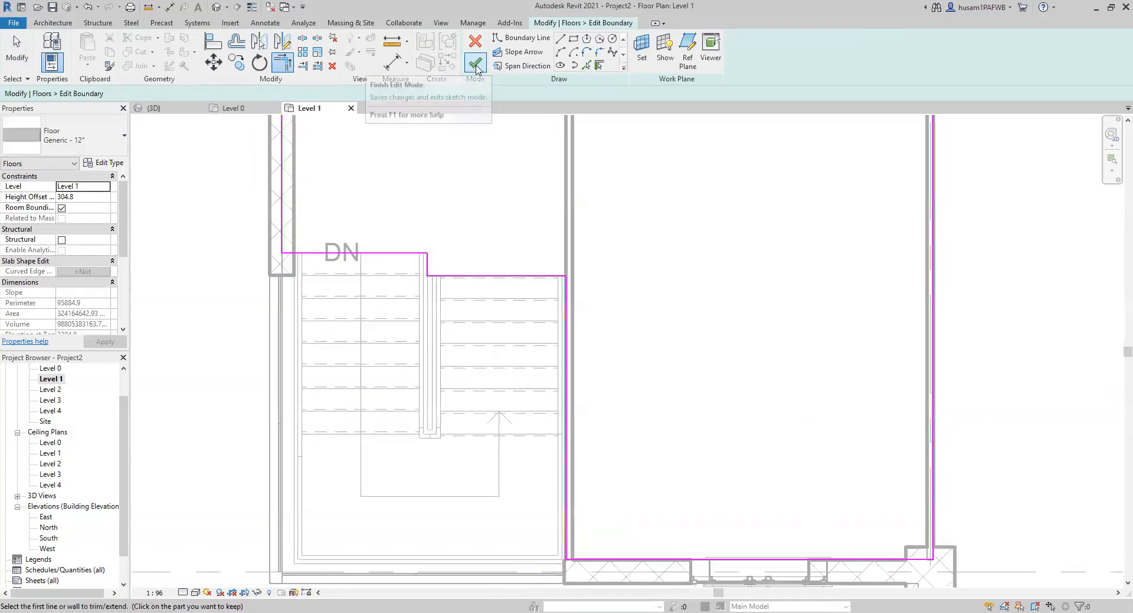
pyautogui.click(474, 64)
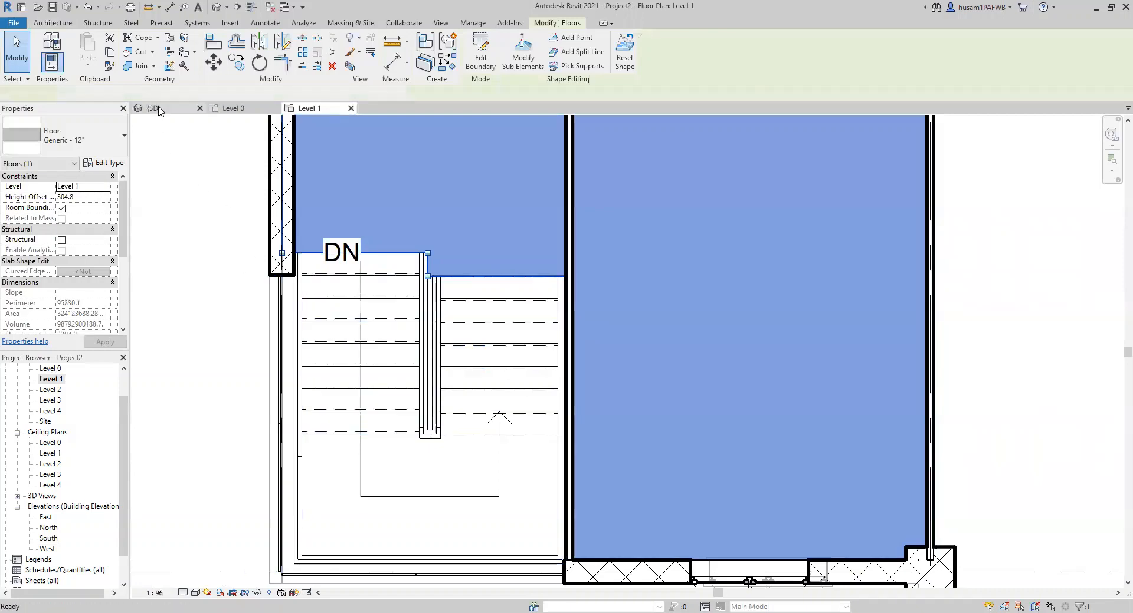
# - Unhide the front brick wall in 3D via Reveal Hidden Elements, then select the glazed stair tower wall
pyautogui.click(152, 108)
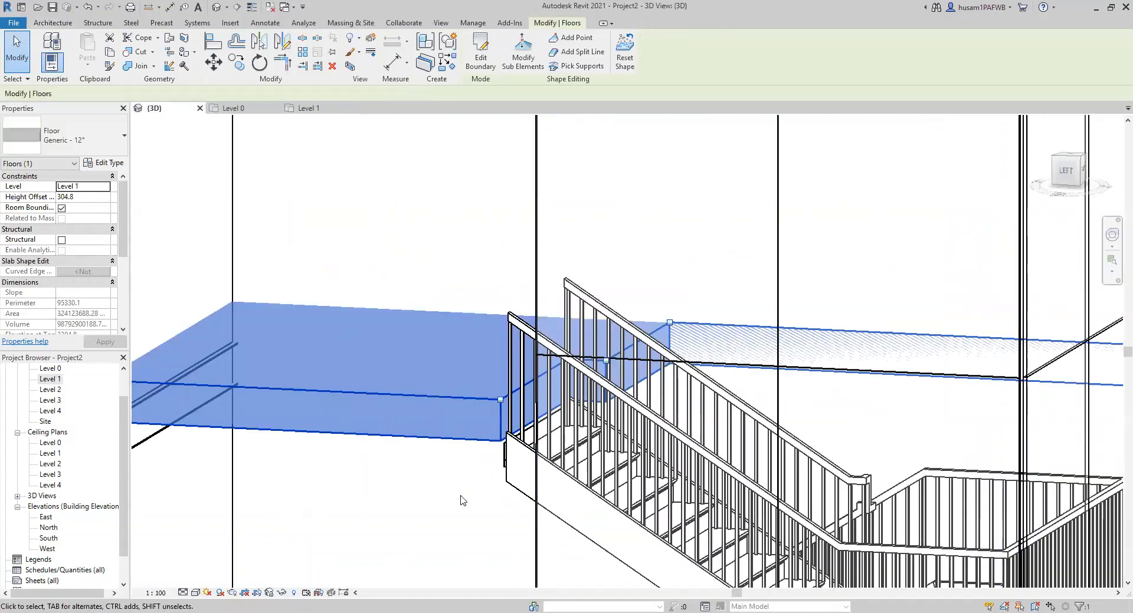
pyautogui.click(382, 461)
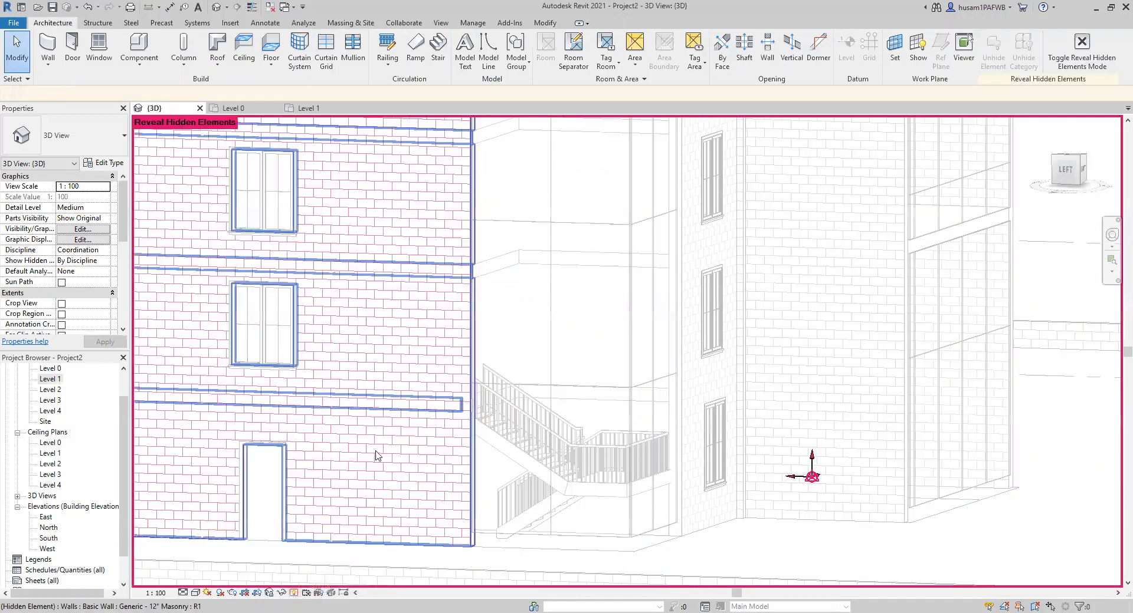
pyautogui.rightClick(376, 456)
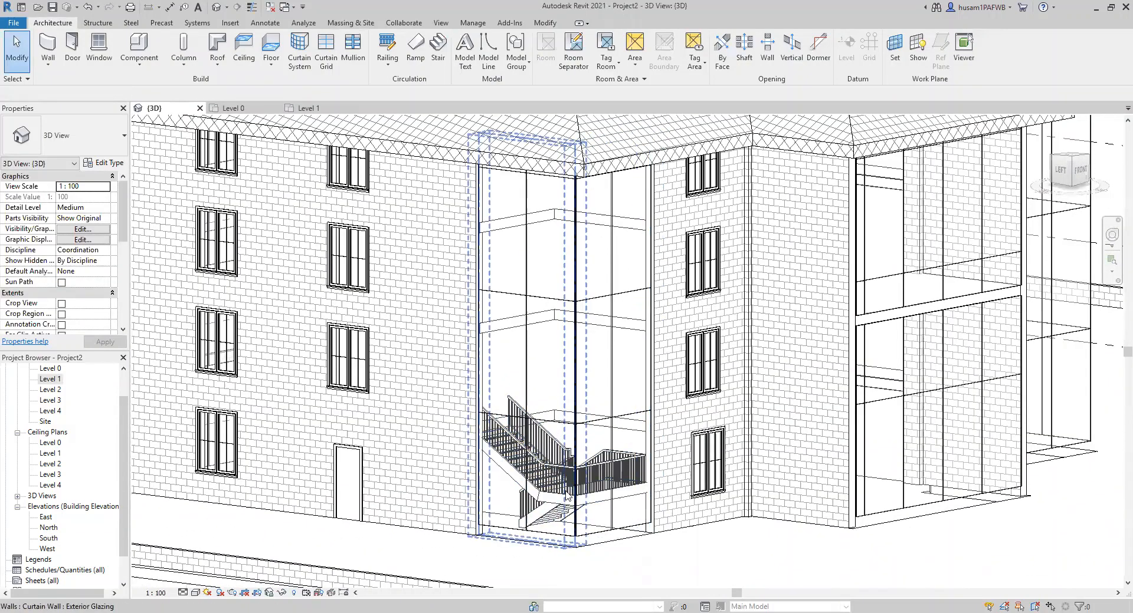
pyautogui.click(553, 368)
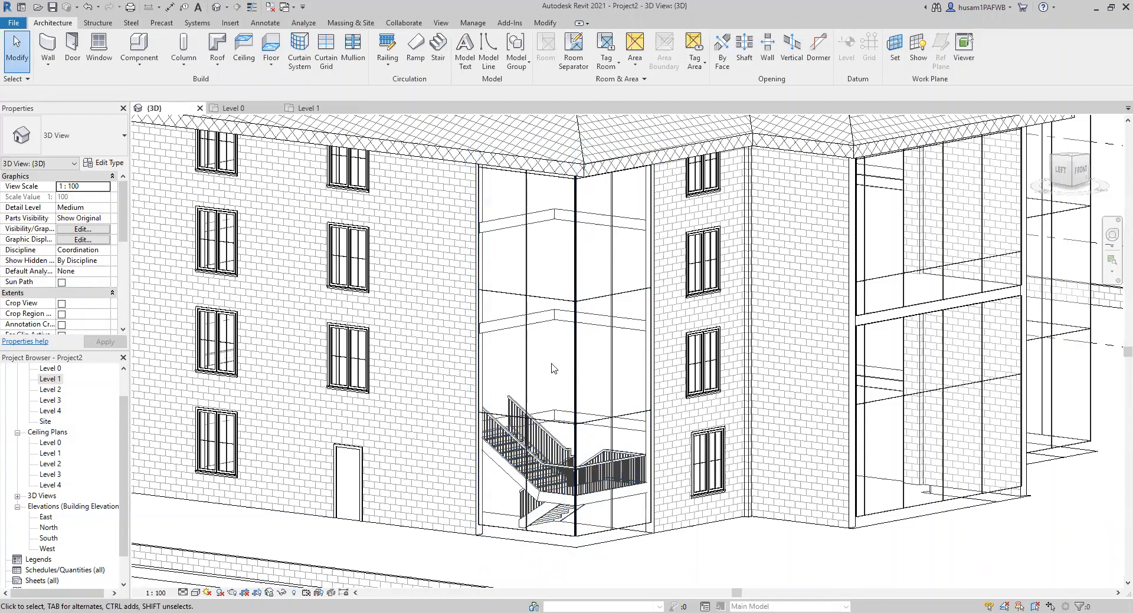
pyautogui.click(523, 253)
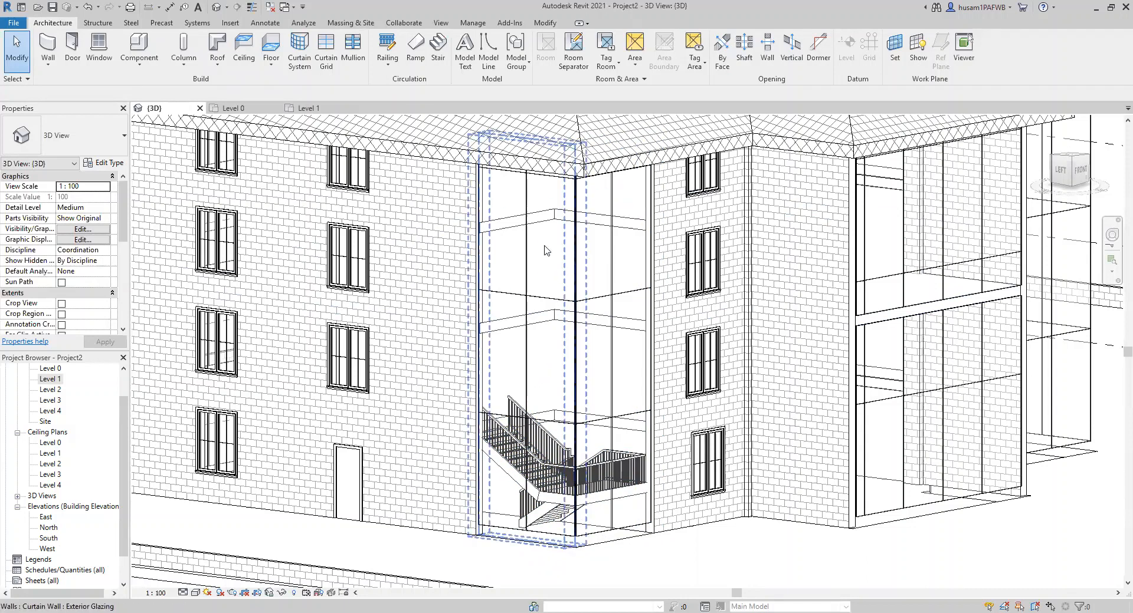